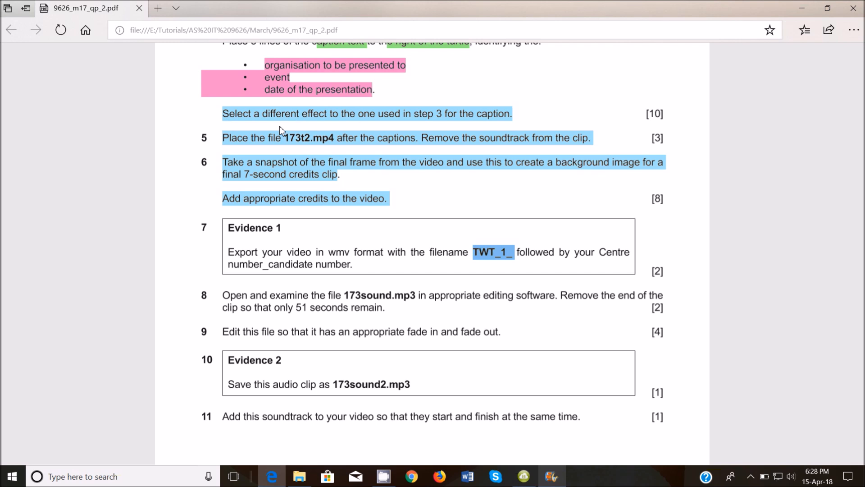
mouse_move(219, 283)
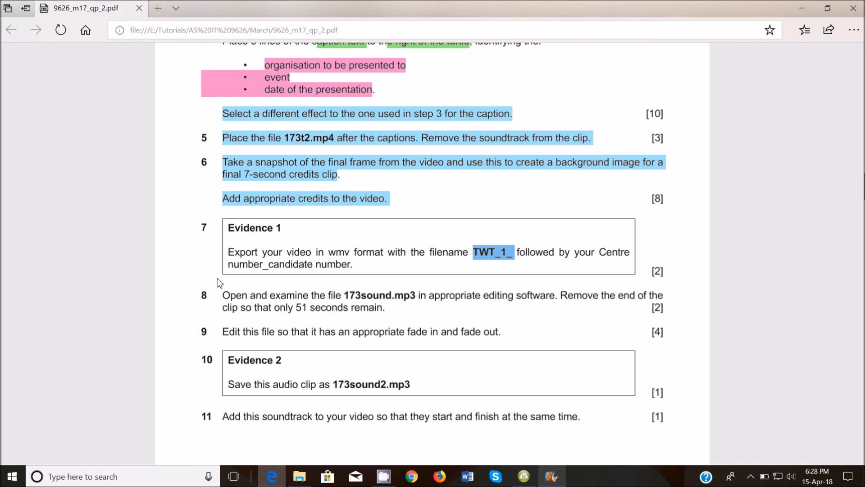
mouse_move(334, 310)
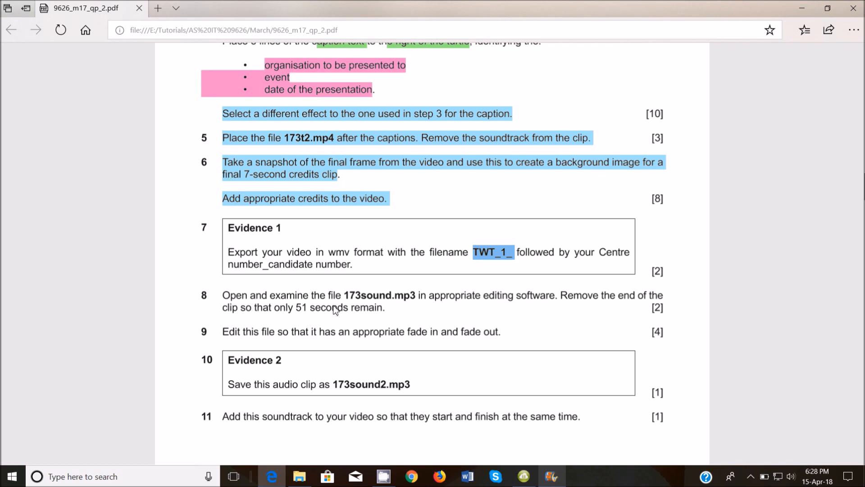
In the exam PDF, highlight '173sound.mp3' yellow and the keep-51-seconds instruction blue
double_click(378, 295)
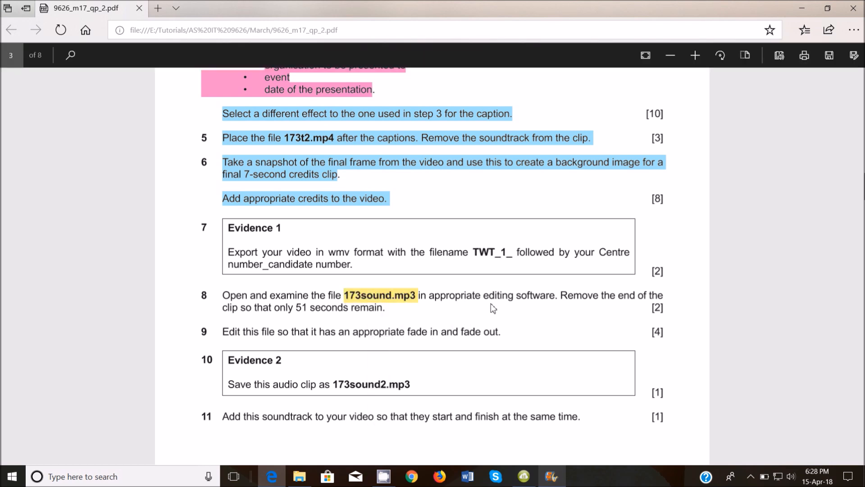
mouse_move(505, 305)
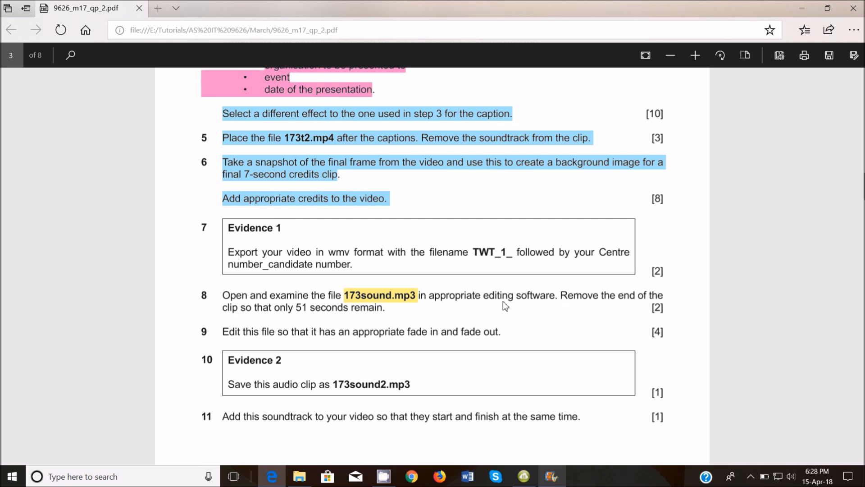
mouse_move(296, 318)
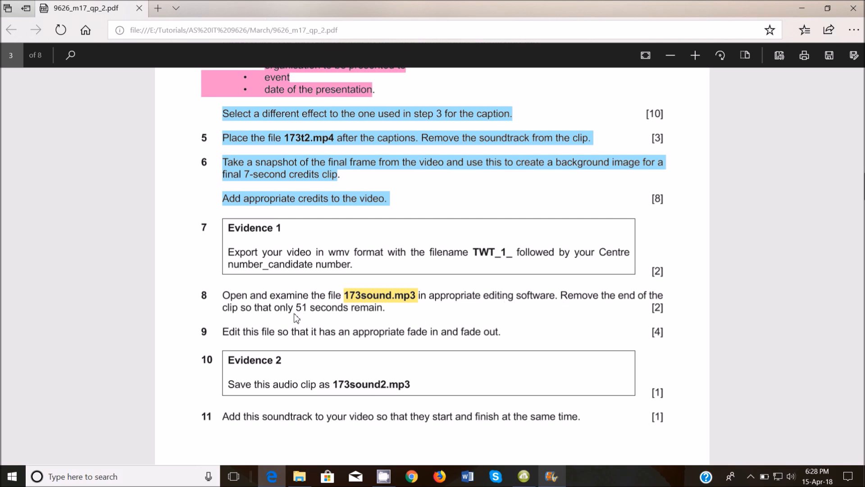
mouse_move(568, 301)
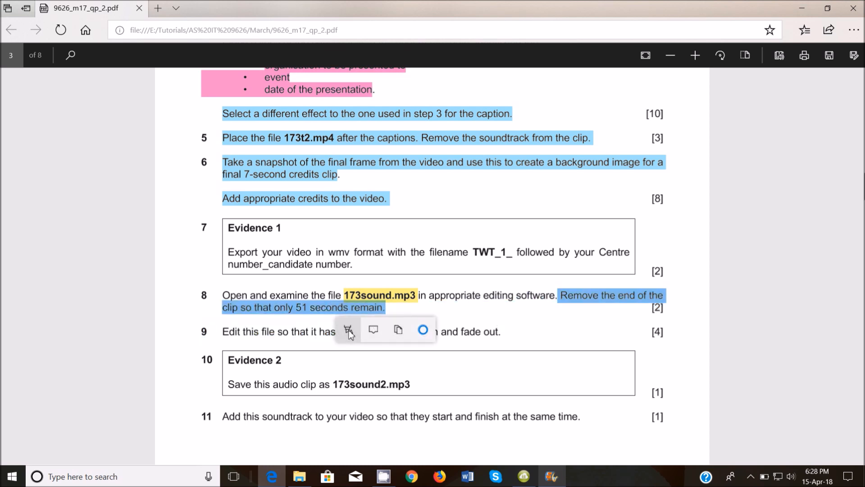
left_click(349, 330)
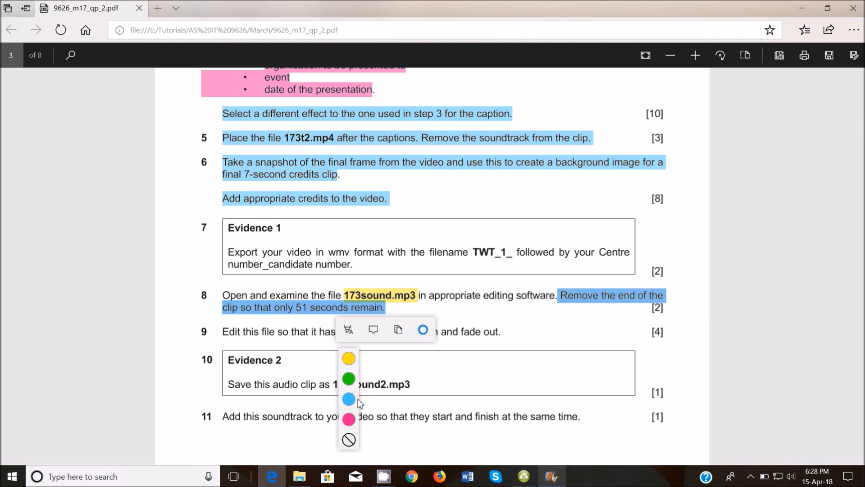
left_click(457, 269)
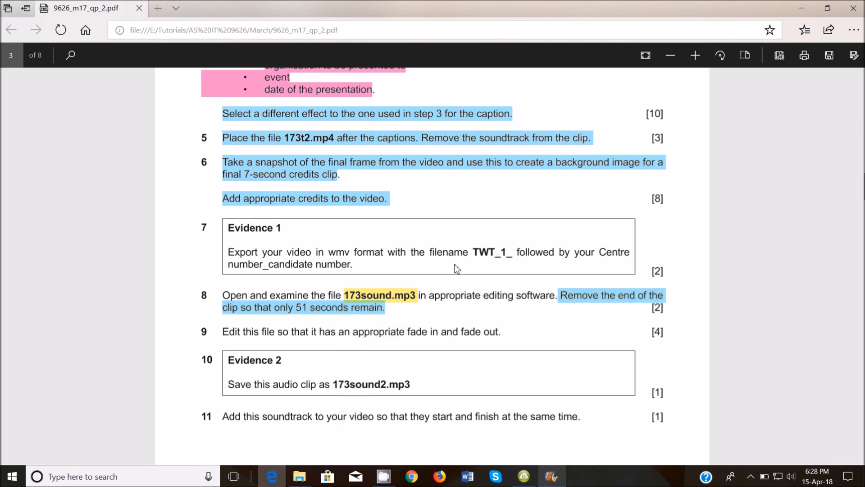
mouse_move(54, 457)
type("a")
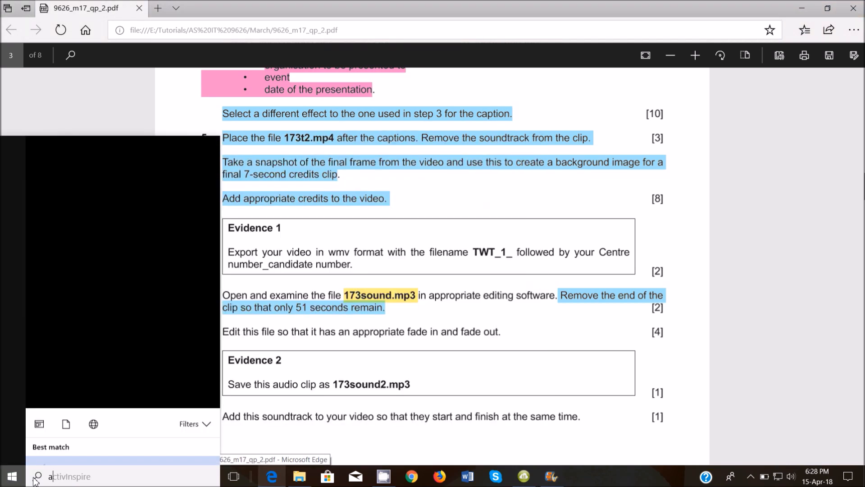
Launch Audacity and begin opening the 173sound.mp3 audio file
left_click(396, 312)
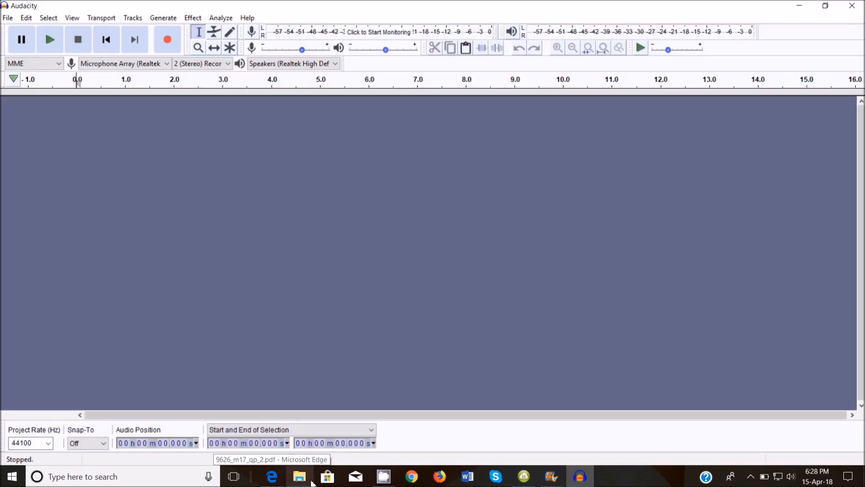
left_click(299, 476)
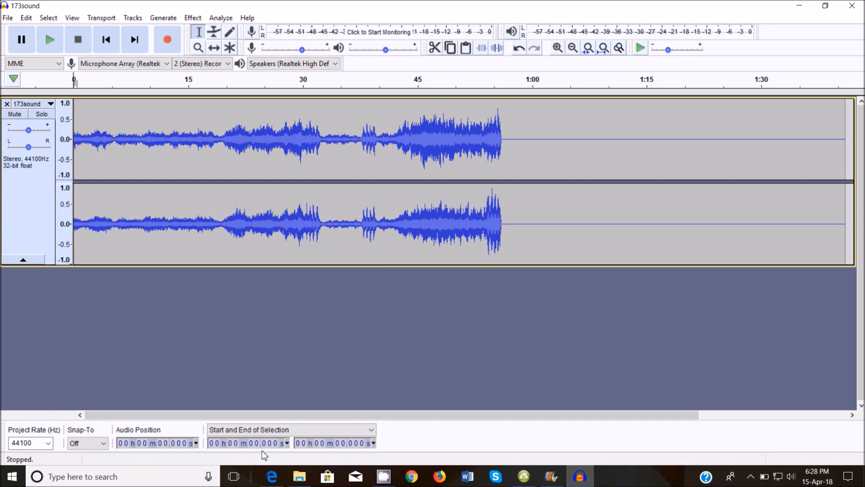
mouse_move(301, 459)
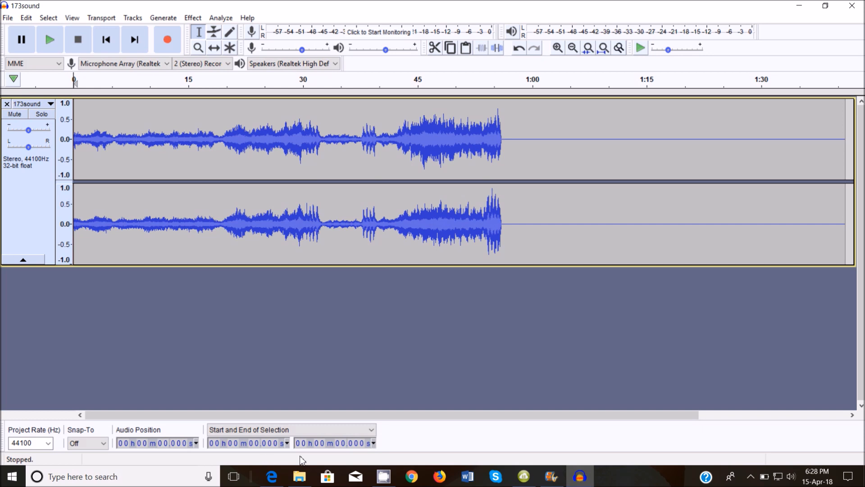
mouse_move(415, 307)
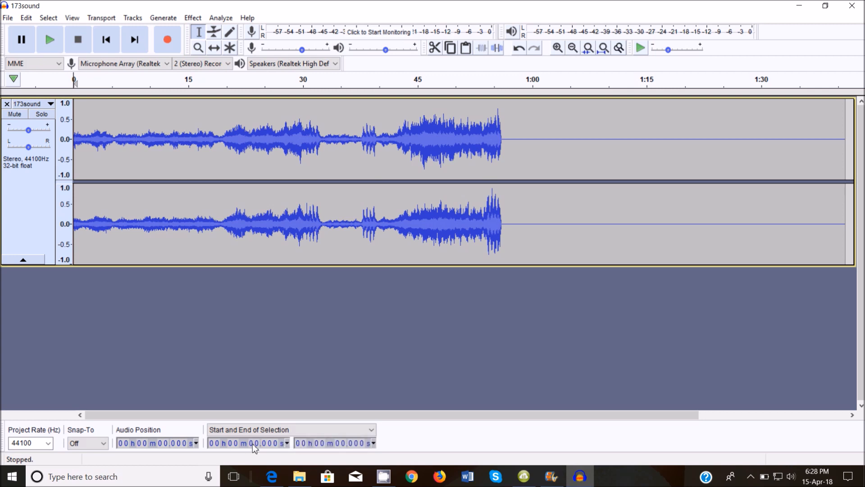
mouse_move(255, 443)
type("51")
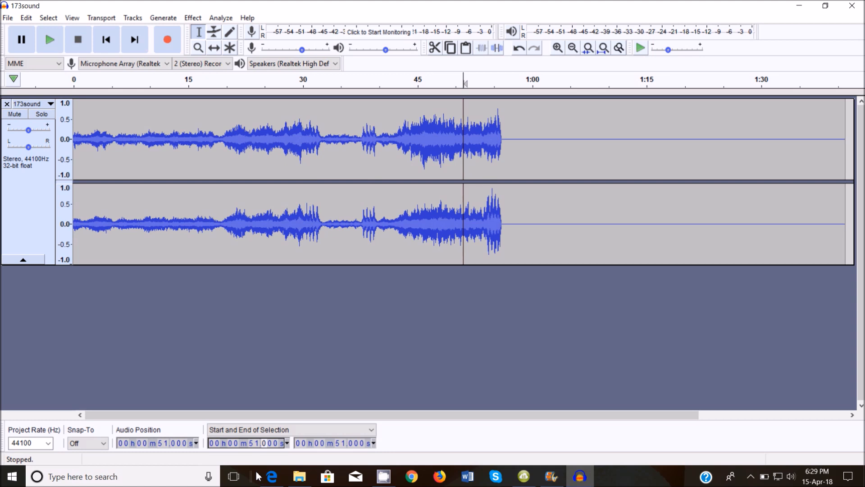
mouse_move(310, 456)
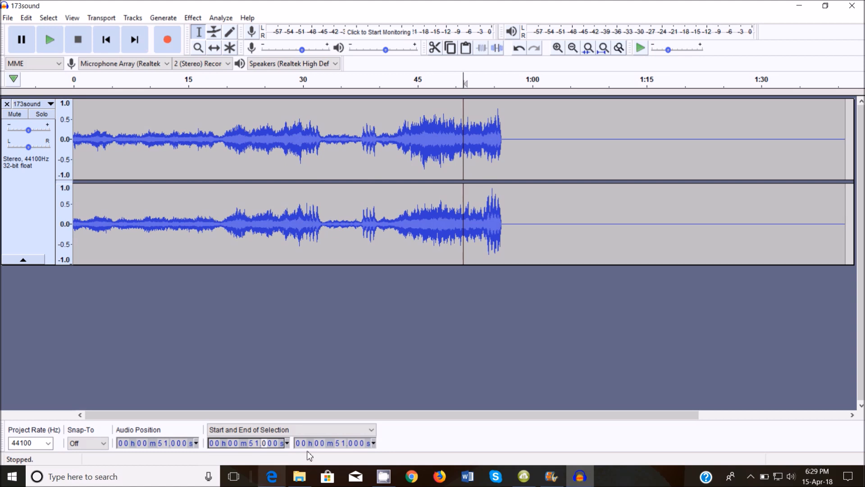
mouse_move(355, 475)
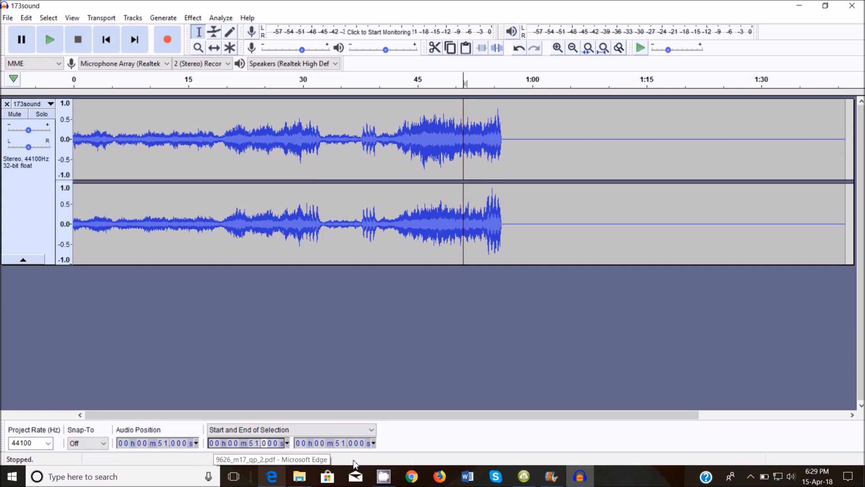
mouse_move(457, 251)
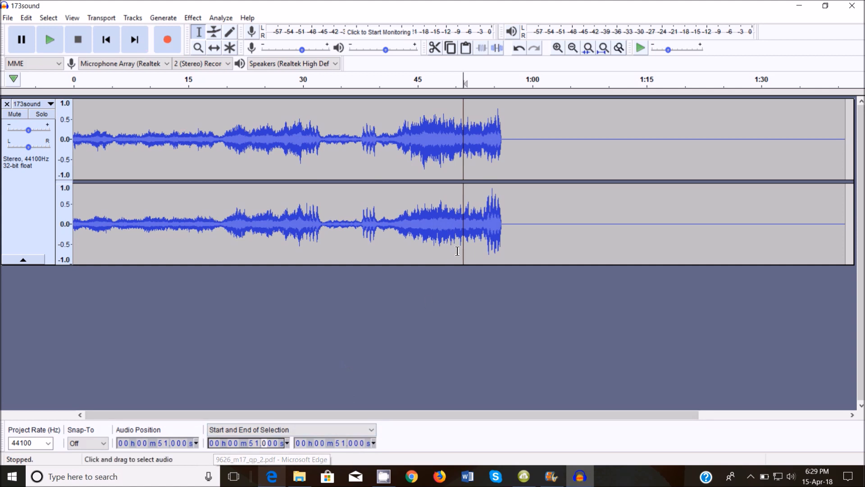
mouse_move(465, 77)
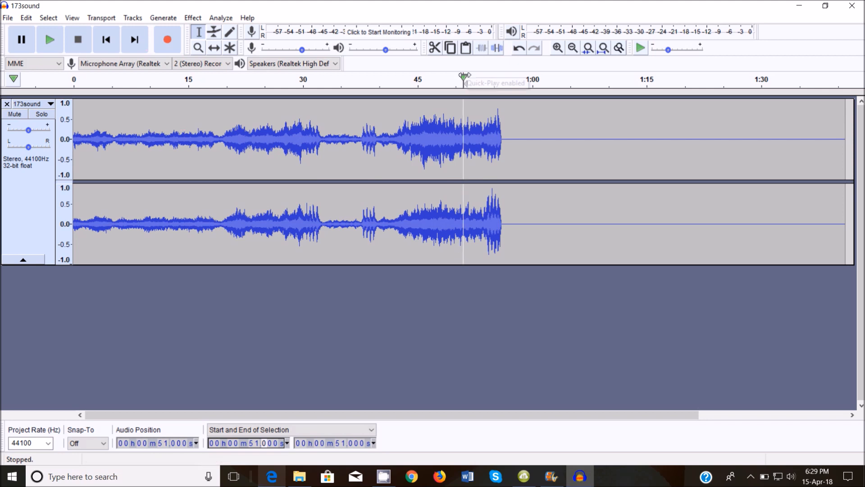
mouse_move(551, 160)
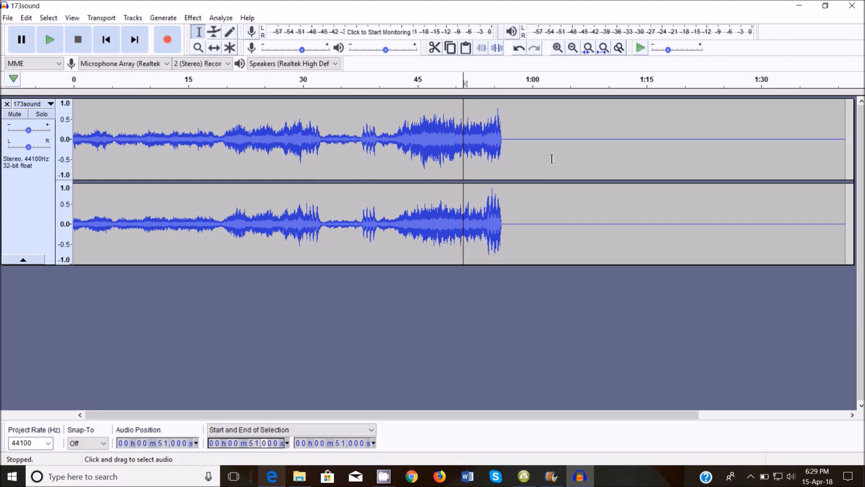
mouse_move(471, 228)
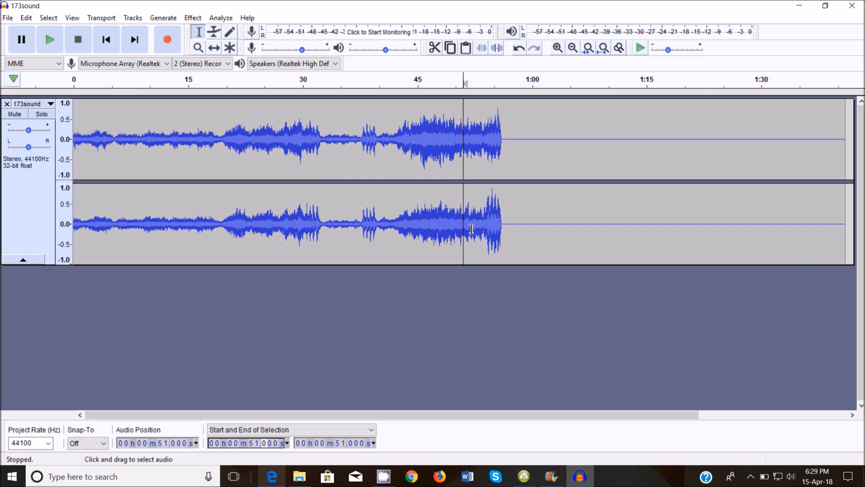
mouse_move(383, 327)
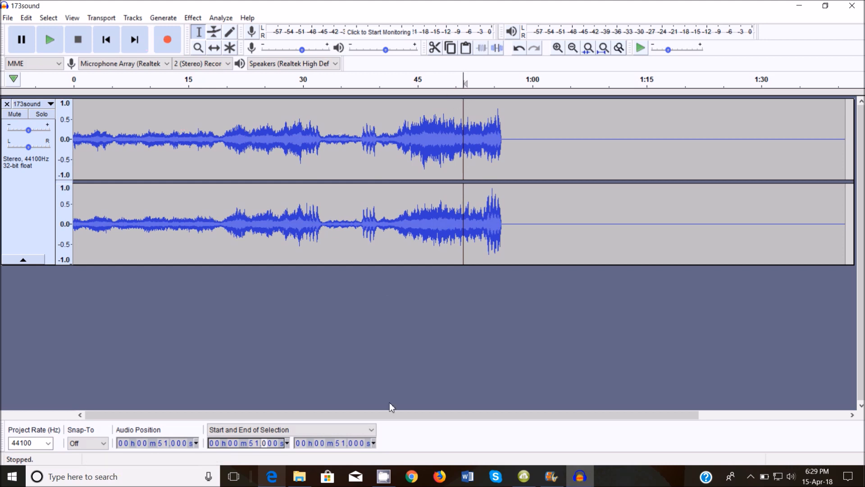
Show Audacity selection times in plain seconds and select from 51 to 102 seconds
left_click(374, 443)
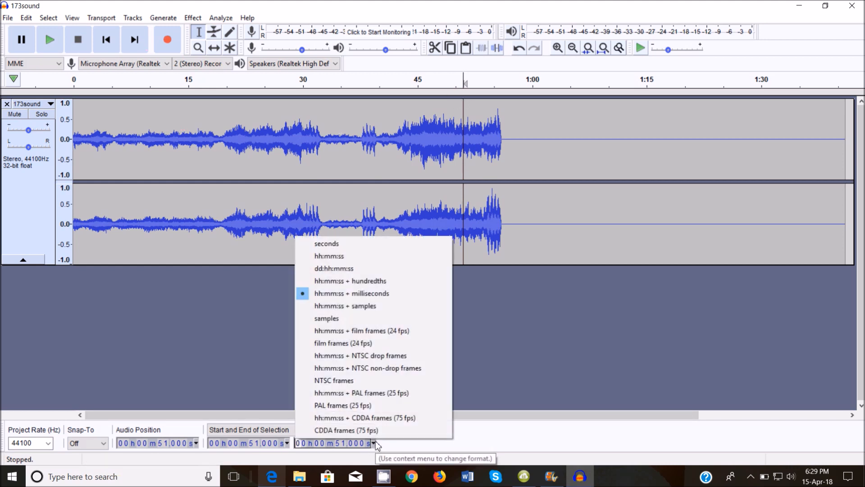
mouse_move(405, 244)
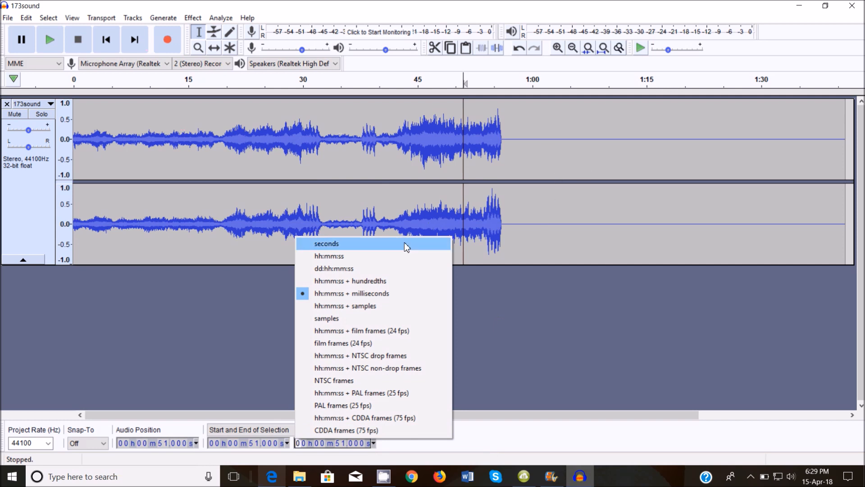
left_click(326, 243)
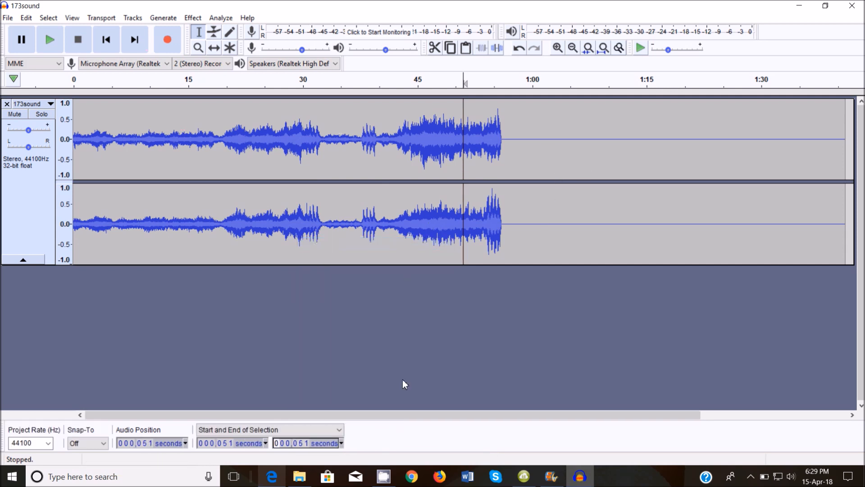
mouse_move(341, 446)
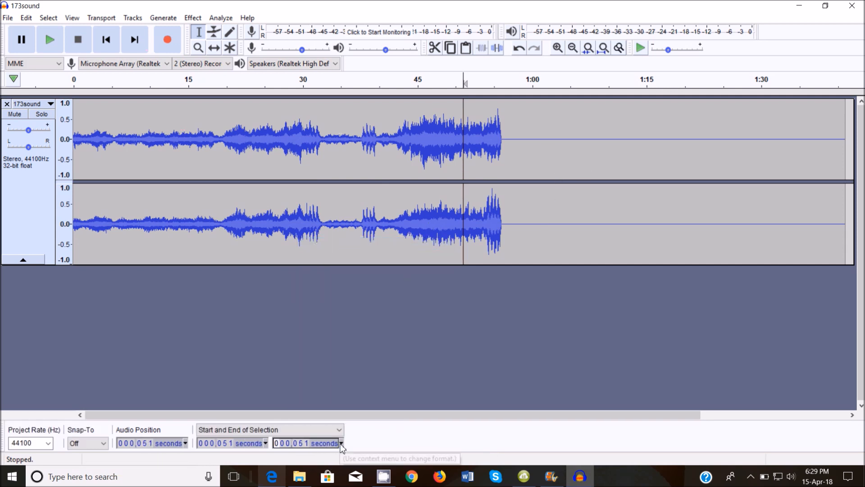
left_click(339, 430)
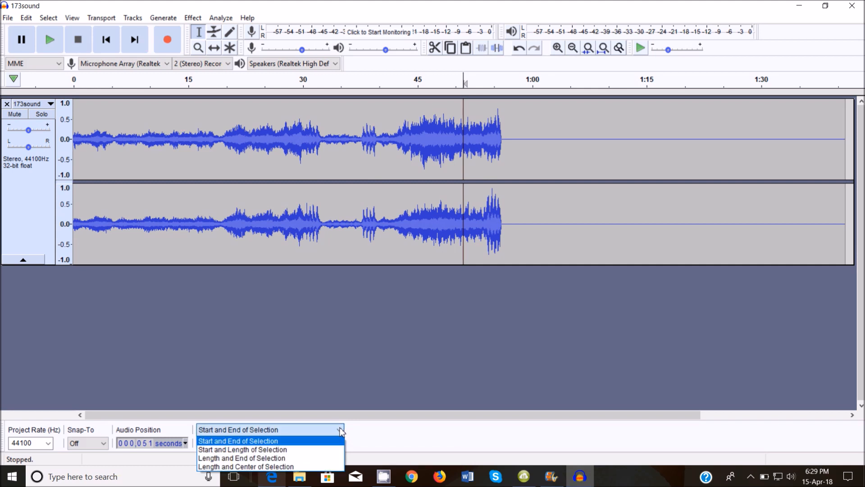
mouse_move(463, 246)
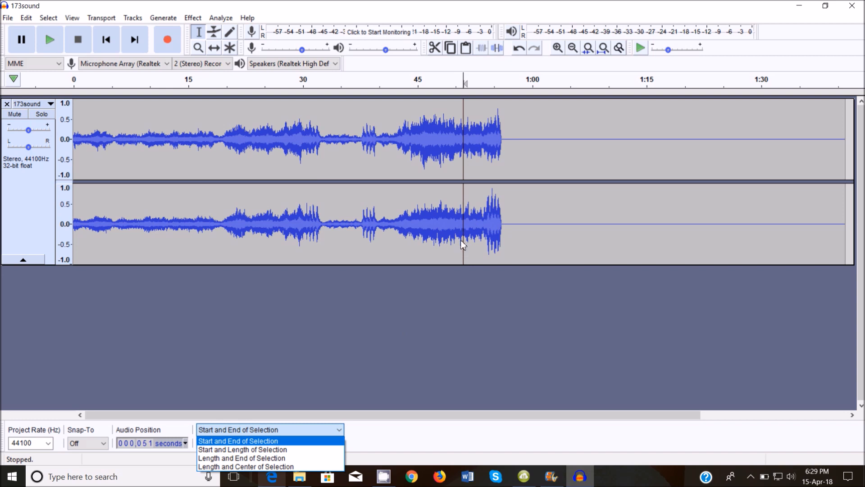
left_click(238, 441)
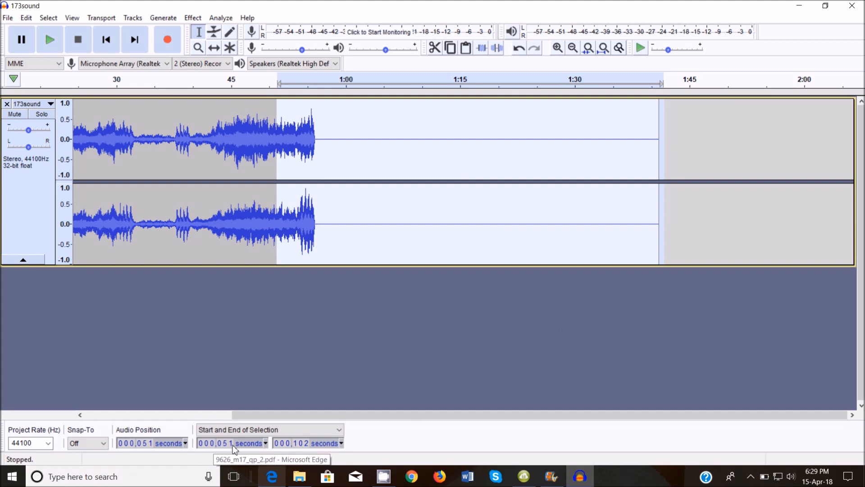
mouse_move(622, 205)
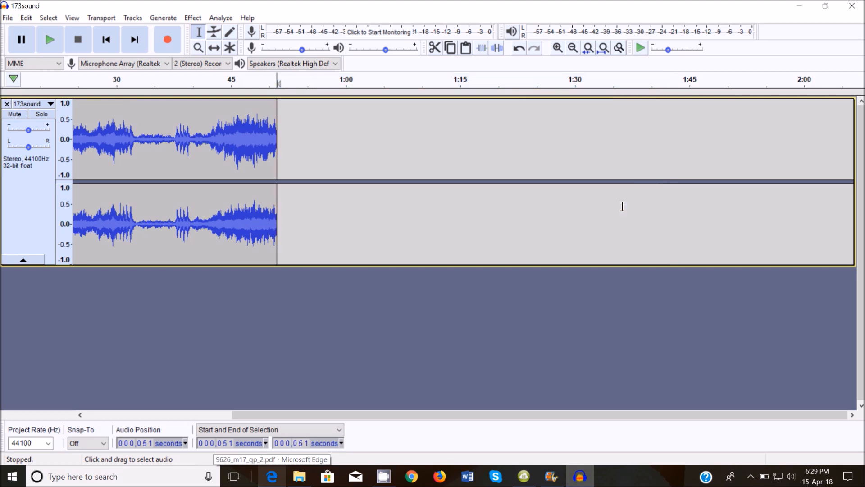
mouse_move(287, 322)
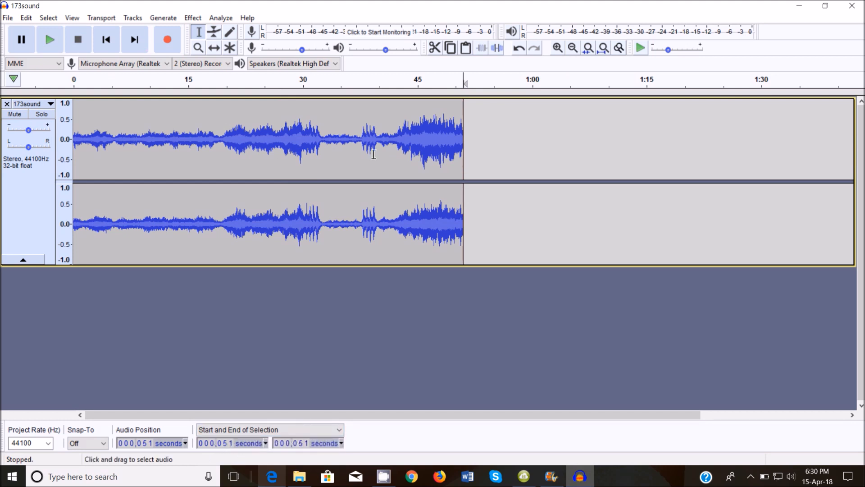
left_click(272, 475)
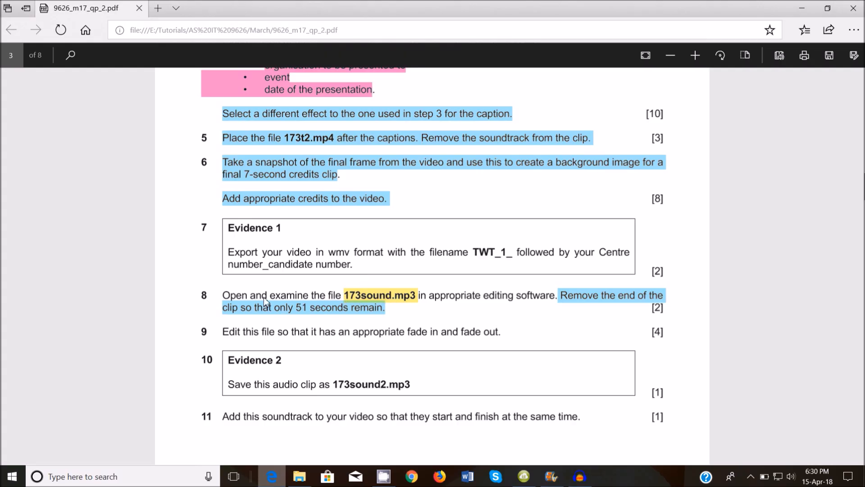
mouse_move(626, 299)
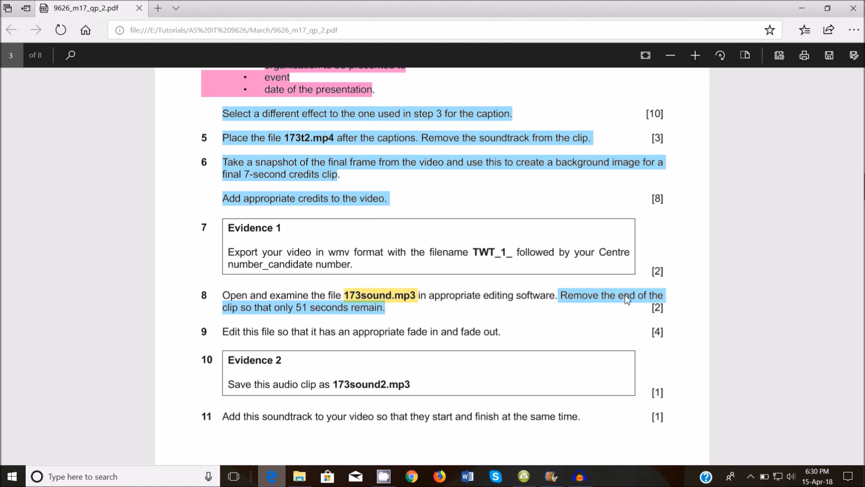
mouse_move(342, 312)
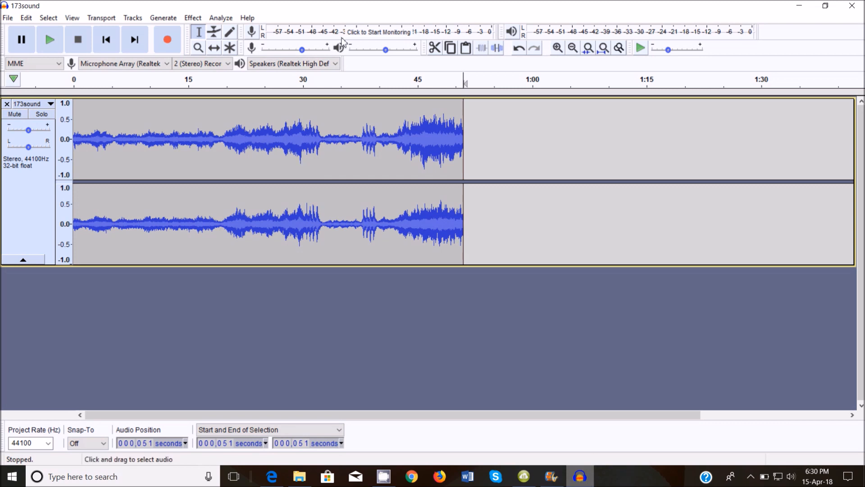
mouse_move(342, 403)
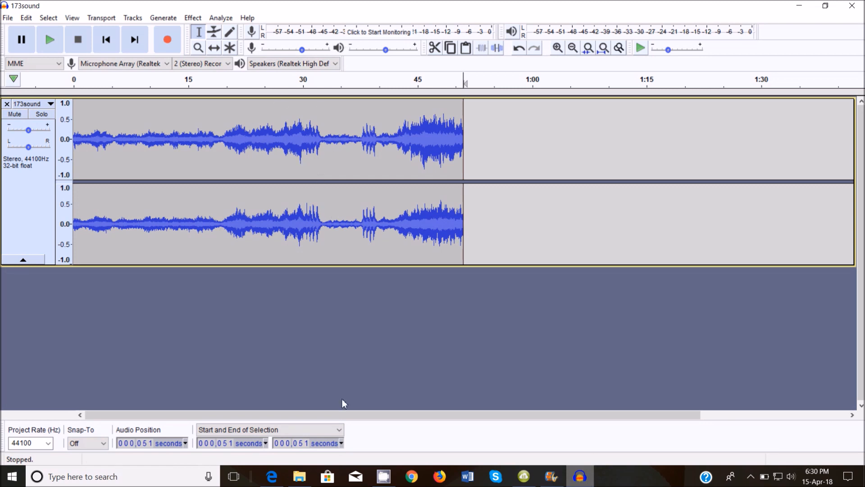
Apply Fade Out to the last two seconds of the 173sound track
left_click(271, 476)
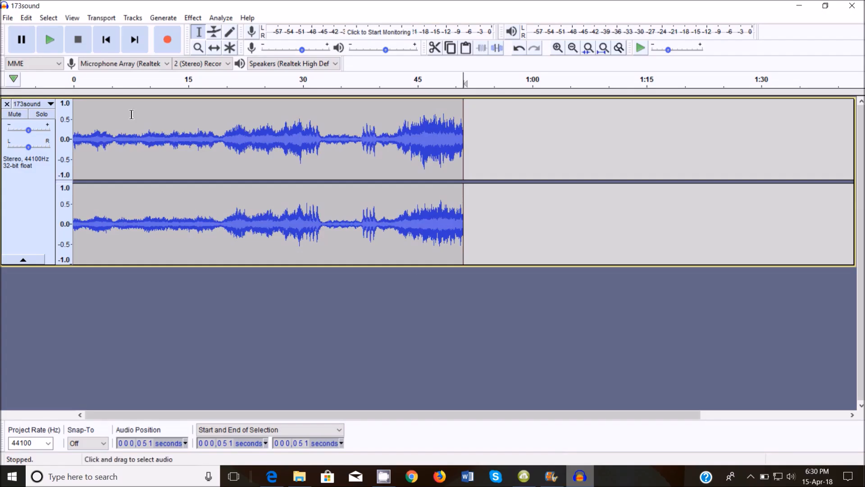
mouse_move(450, 128)
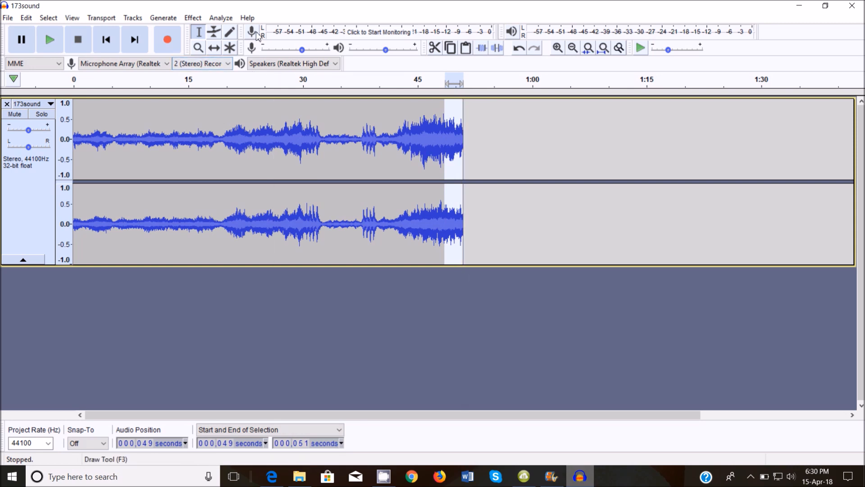
left_click(192, 17)
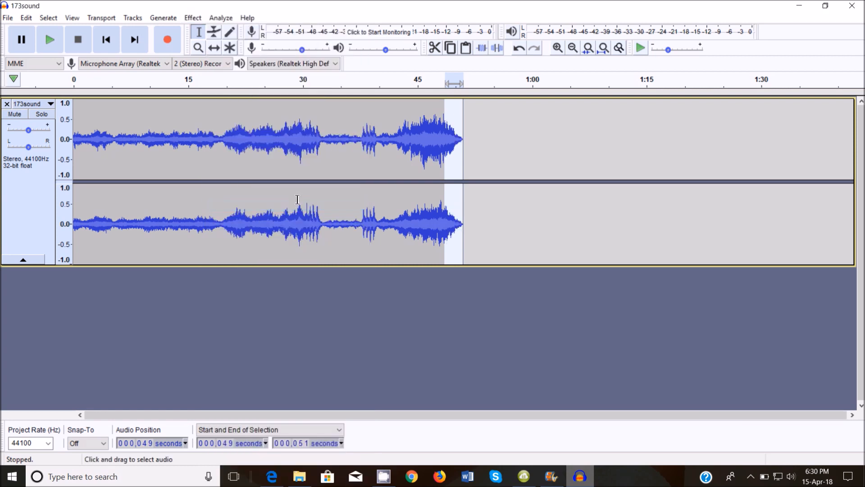
mouse_move(88, 223)
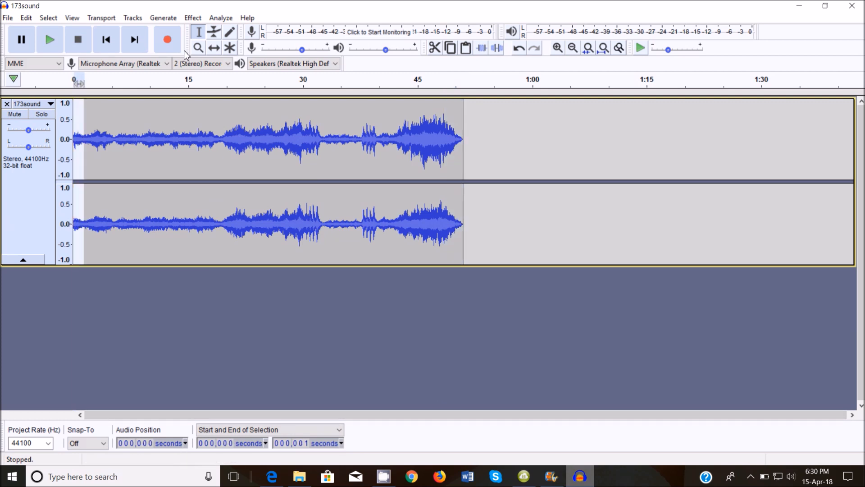
left_click(192, 18)
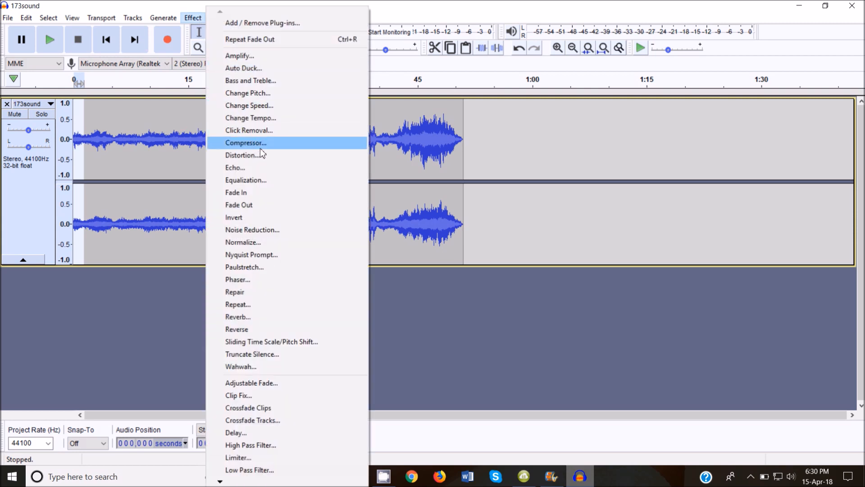
mouse_move(254, 197)
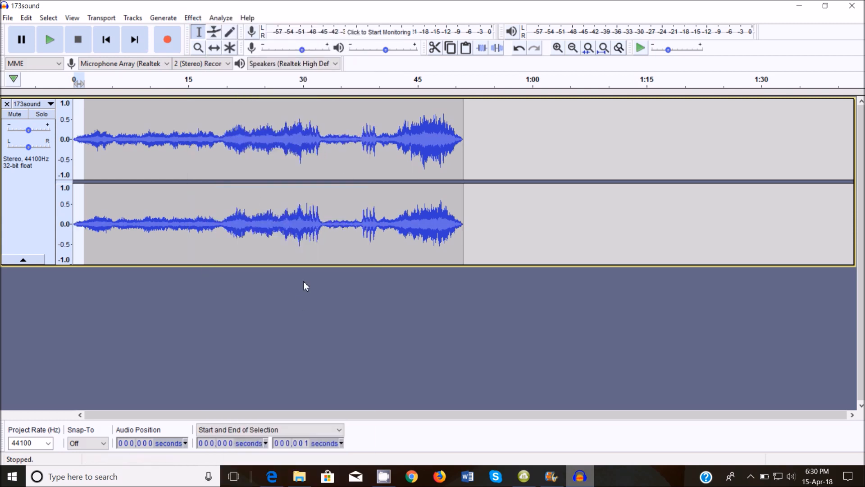
mouse_move(49, 39)
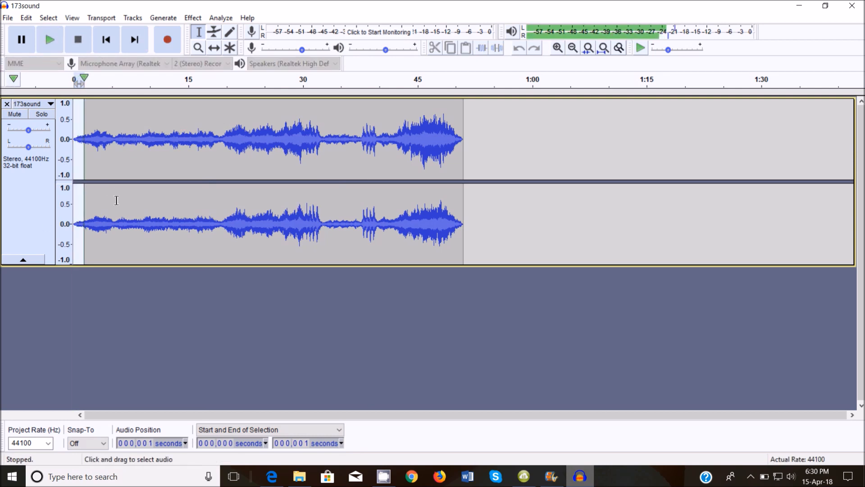
Select the opening seconds and play the start and end to check the fades
left_click_drag(74, 138, 163, 137)
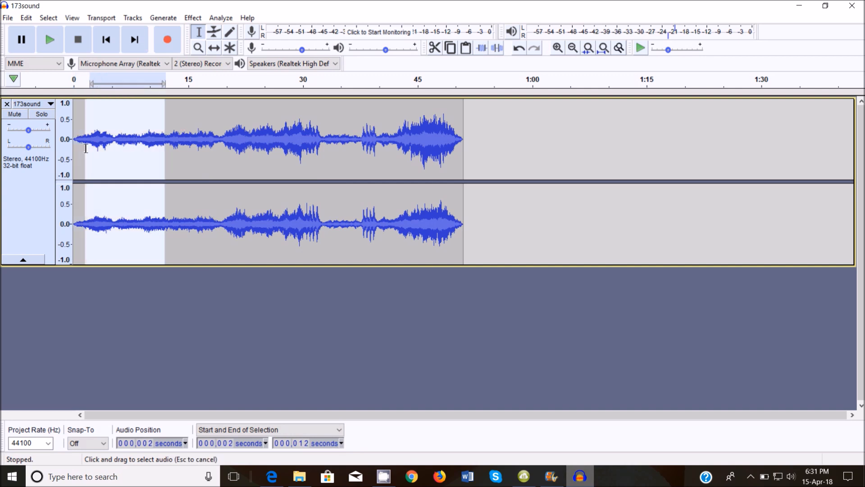
left_click(49, 39)
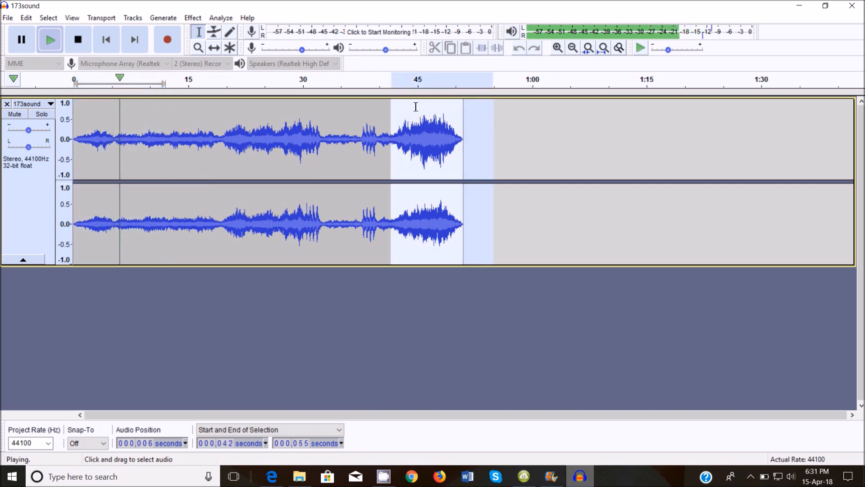
left_click(49, 39)
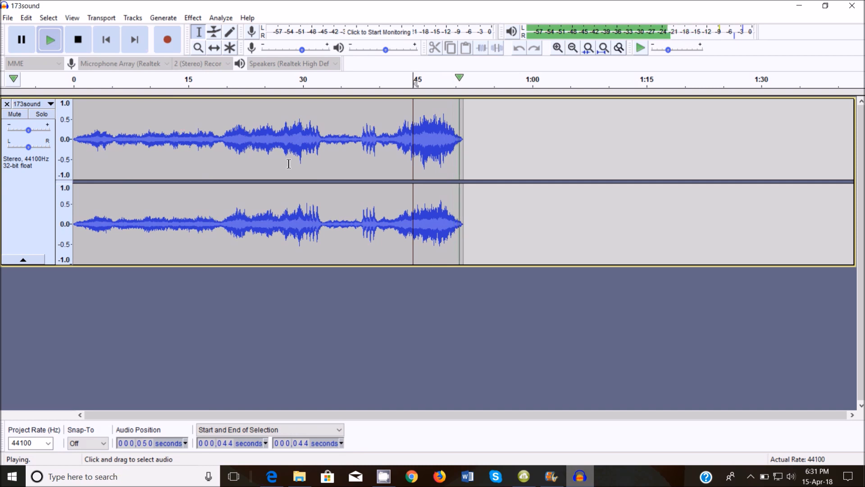
left_click(78, 39)
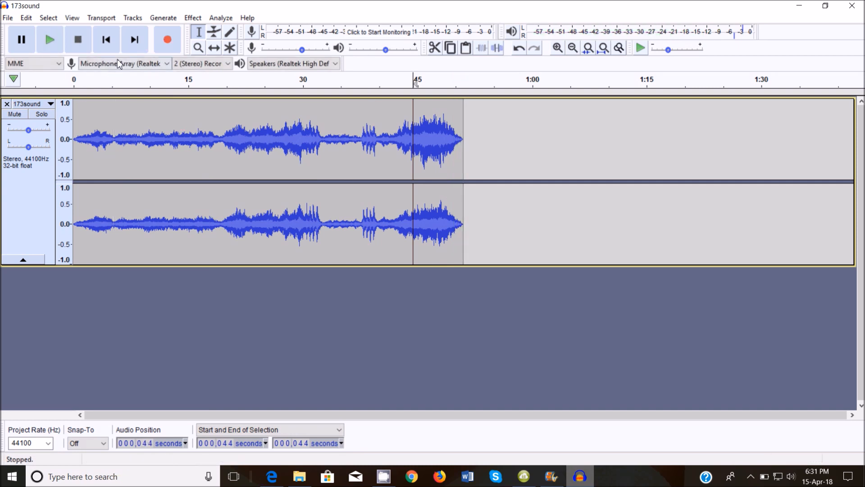
mouse_move(244, 264)
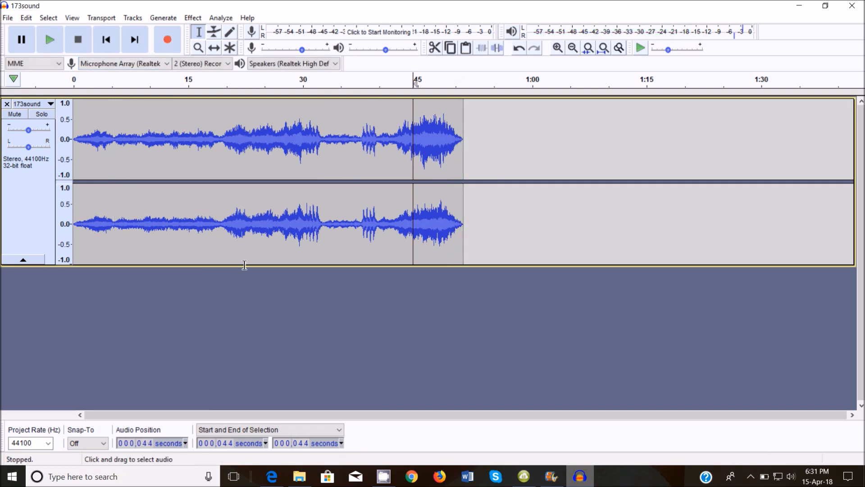
Return to the exam PDF and scroll down to the Evidence 2 save task
left_click(271, 477)
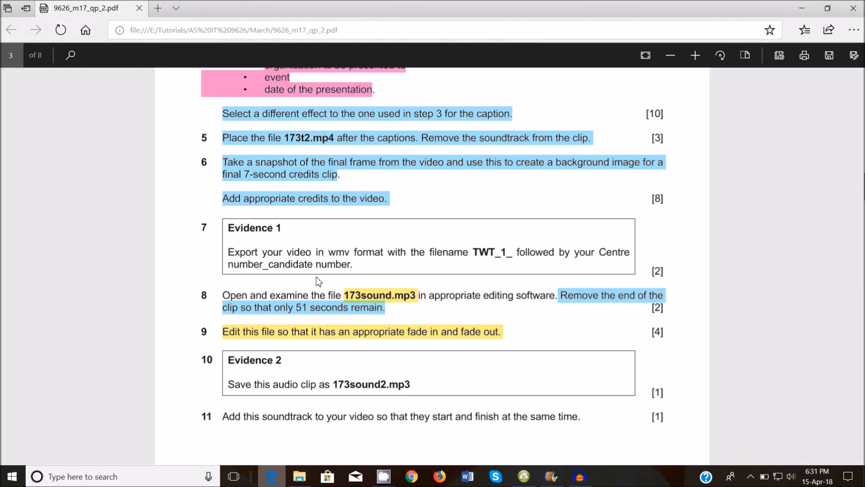
scroll("down", 3)
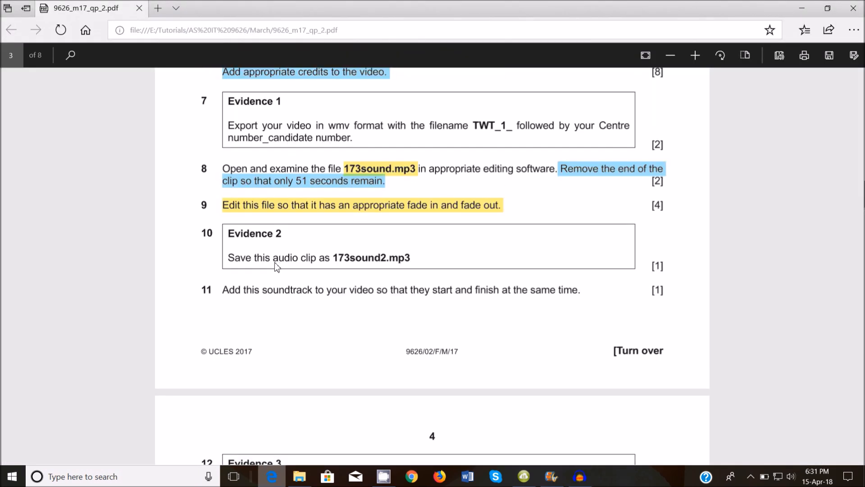
mouse_move(335, 260)
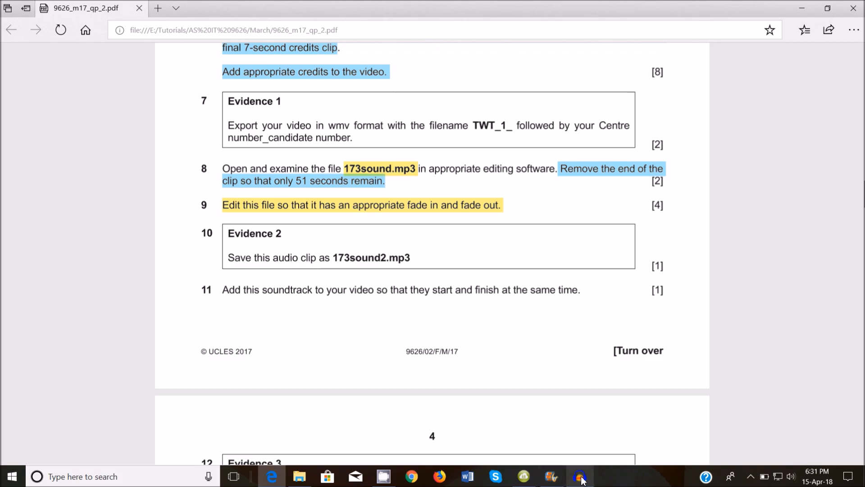
Export the Audacity track as MP3 named 173sound2, accepting the metadata tags
left_click(579, 476)
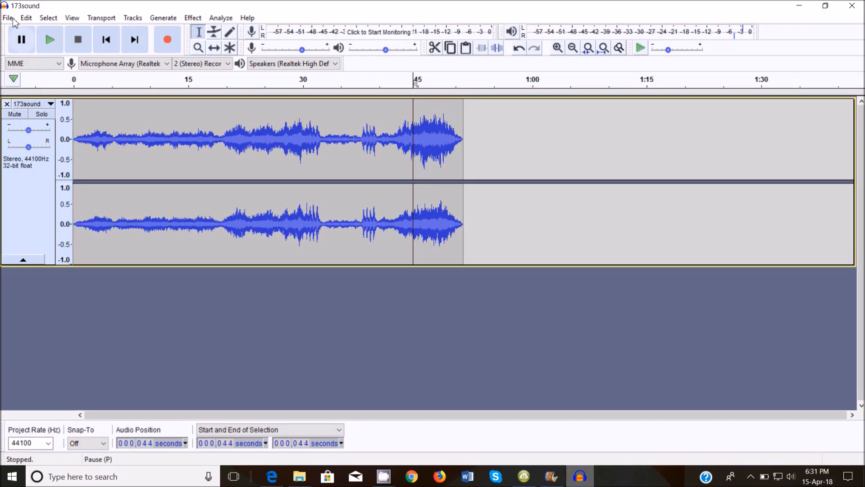
left_click(8, 18)
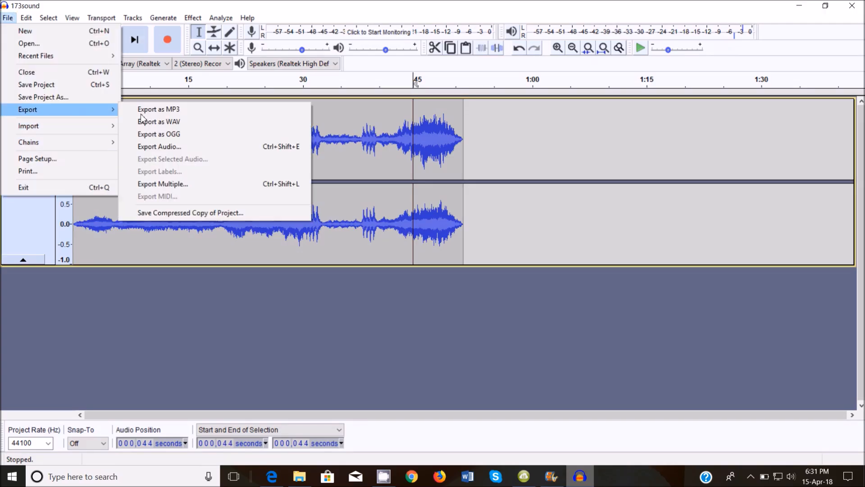
left_click(158, 109)
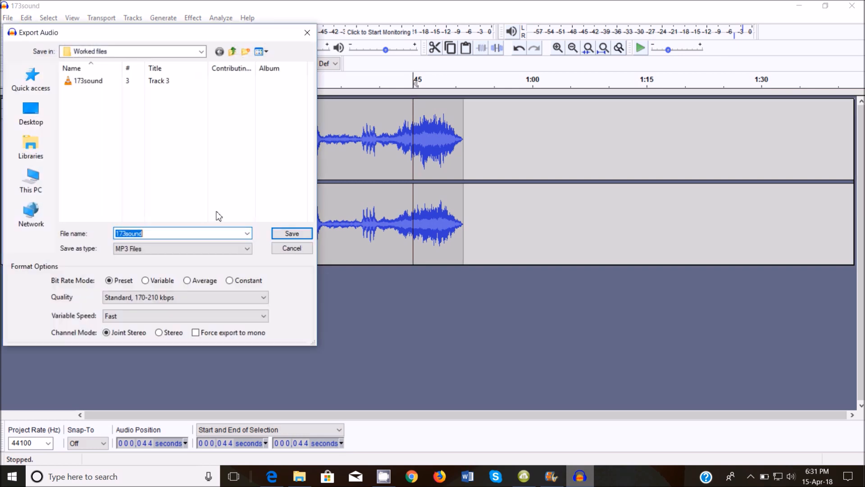
left_click(155, 233)
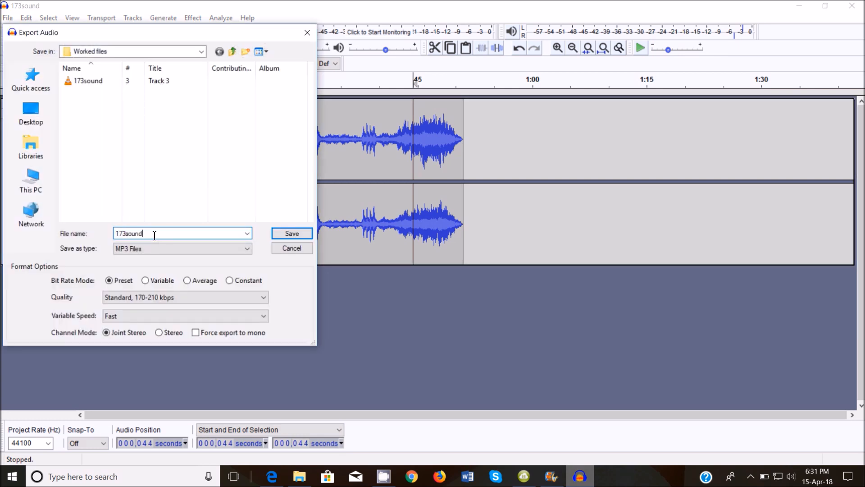
type("2")
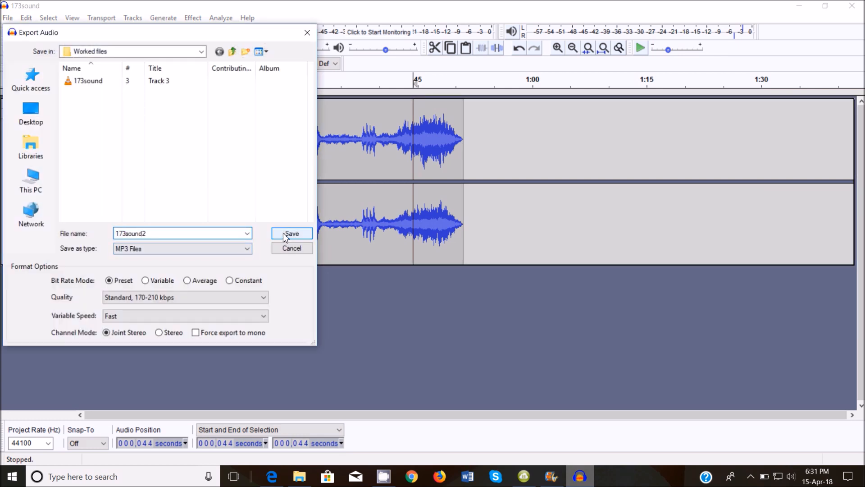
left_click(292, 233)
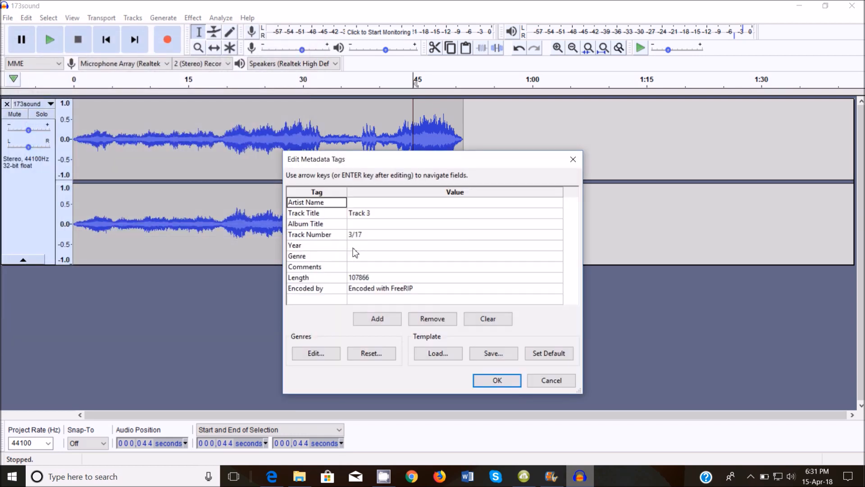
left_click(496, 380)
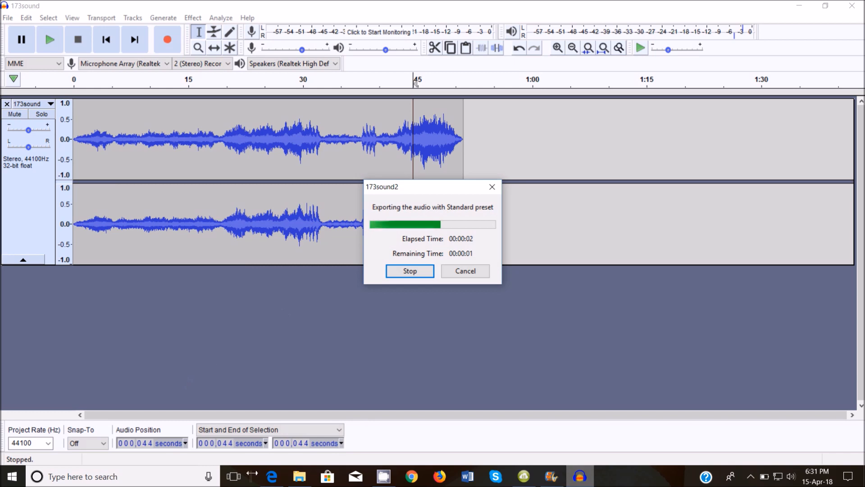
left_click(271, 476)
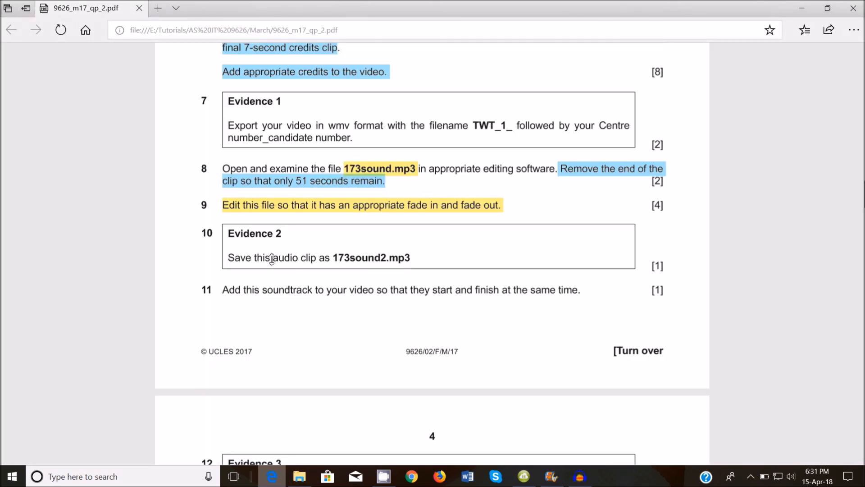
Scroll the exam PDF to task 11 and Evidence 3, then return to Movie Maker
scroll("down", 3)
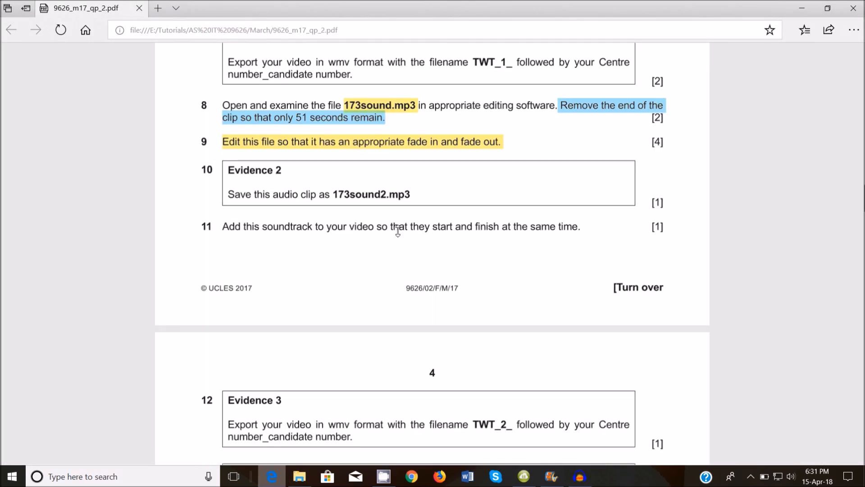
mouse_move(563, 472)
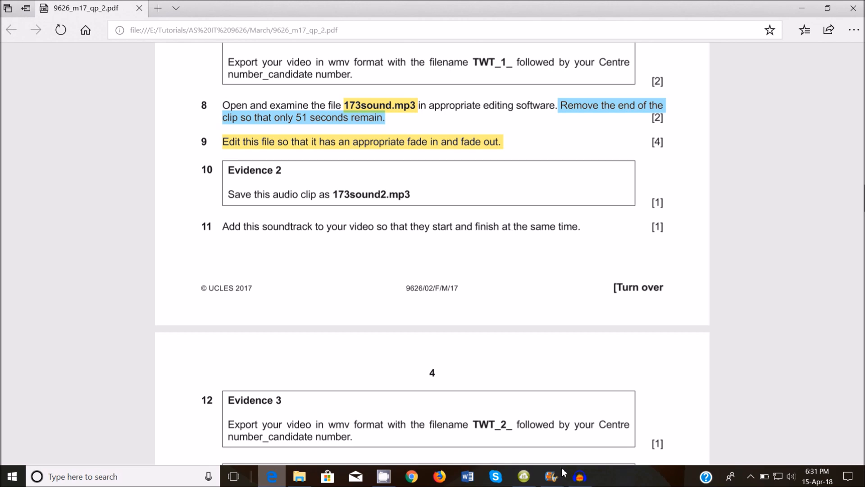
left_click(578, 476)
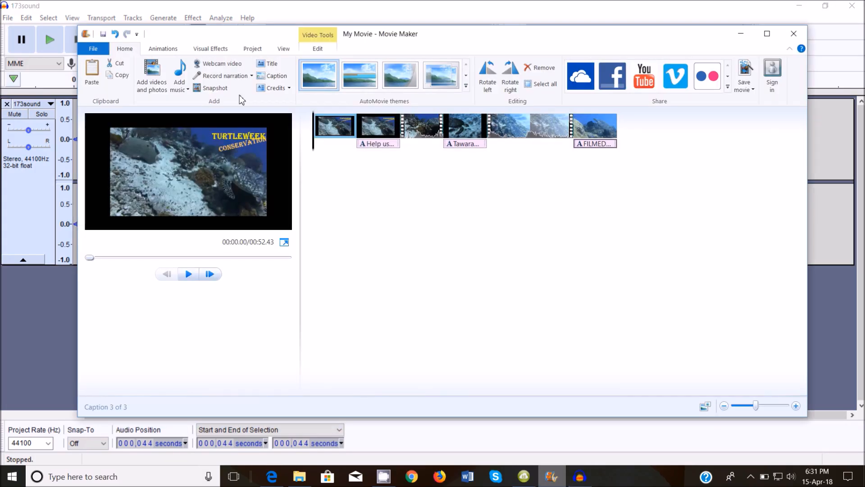
Add 173sound2 as the music track under the TurtleWeek clips
left_click(179, 72)
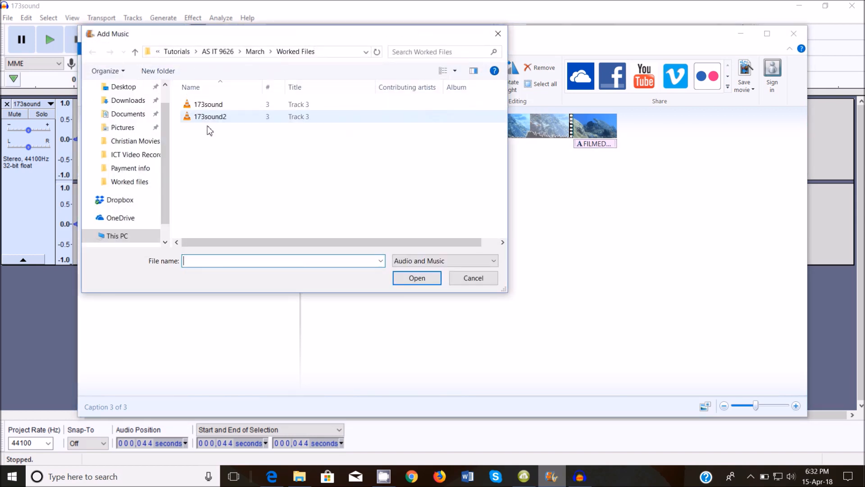
left_click(472, 277)
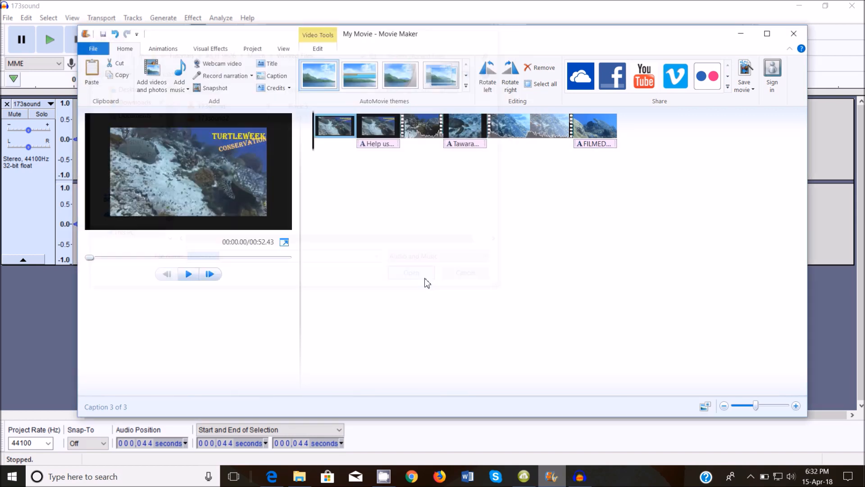
left_click(411, 272)
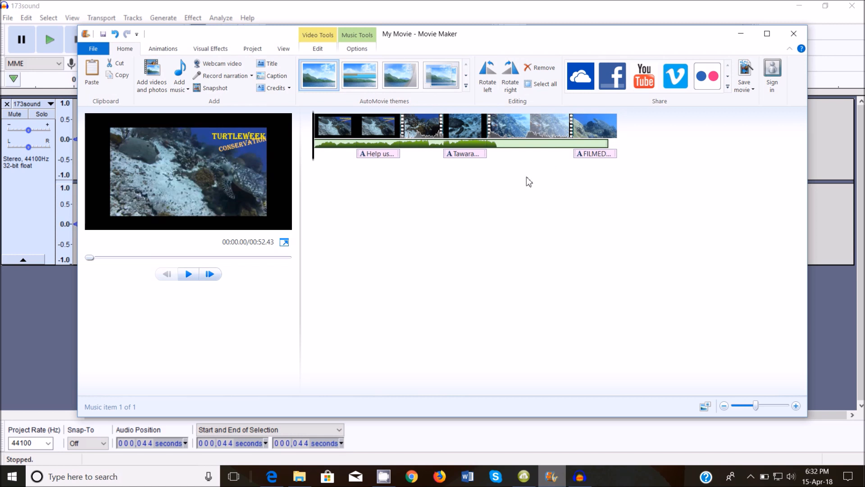
mouse_move(543, 213)
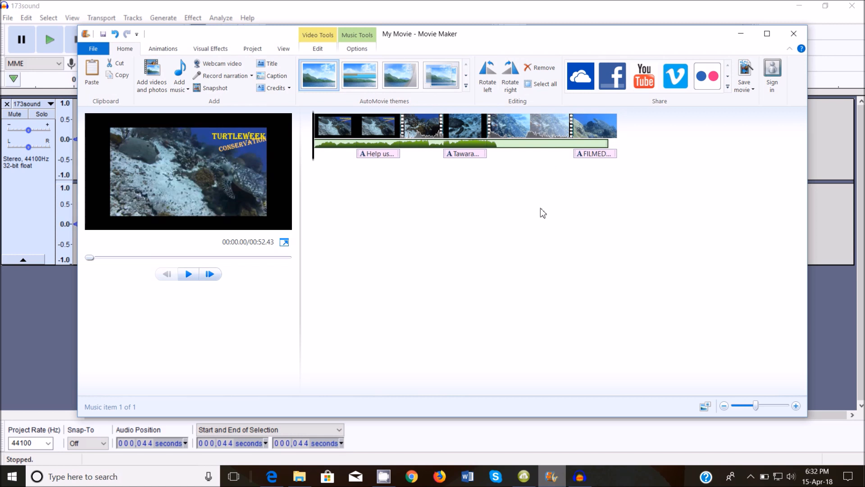
mouse_move(583, 161)
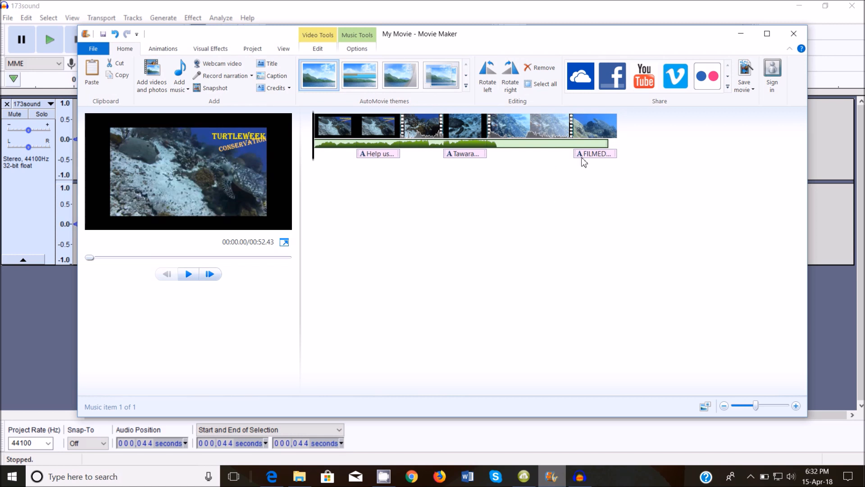
mouse_move(585, 166)
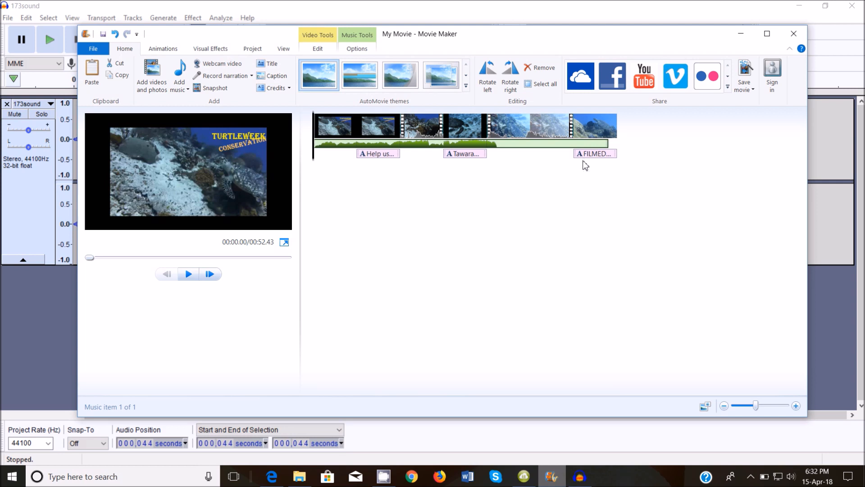
mouse_move(594, 125)
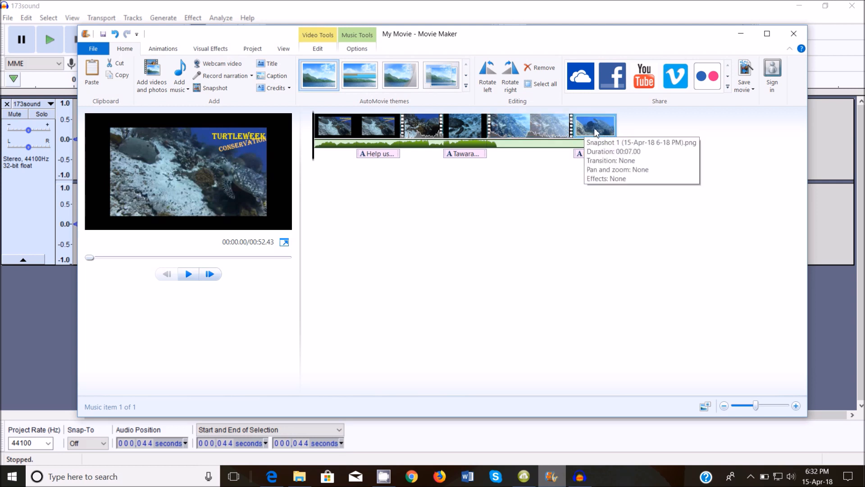
left_click(595, 126)
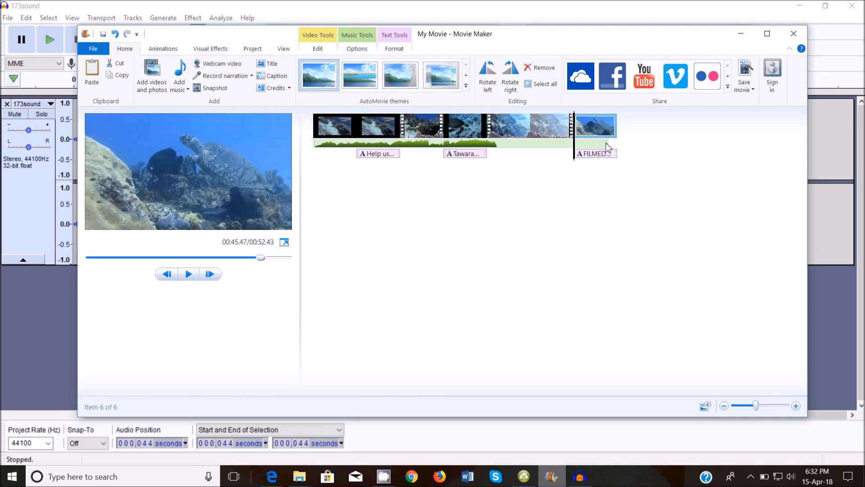
mouse_move(602, 137)
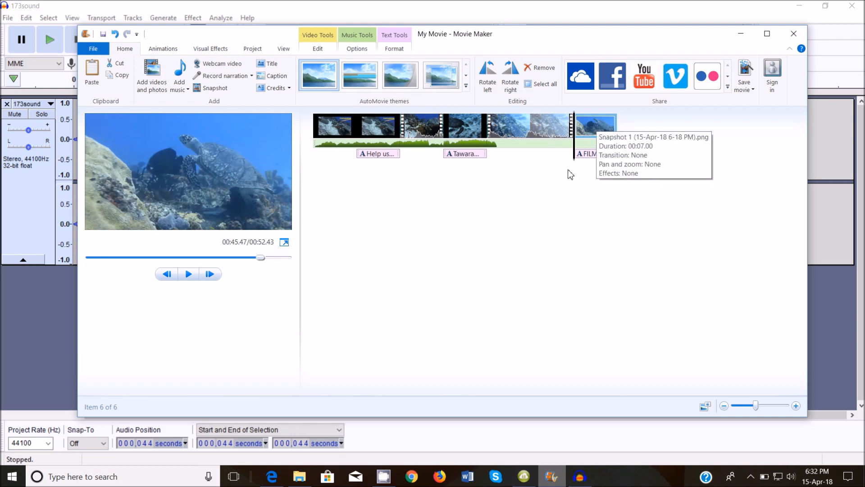
left_click(189, 273)
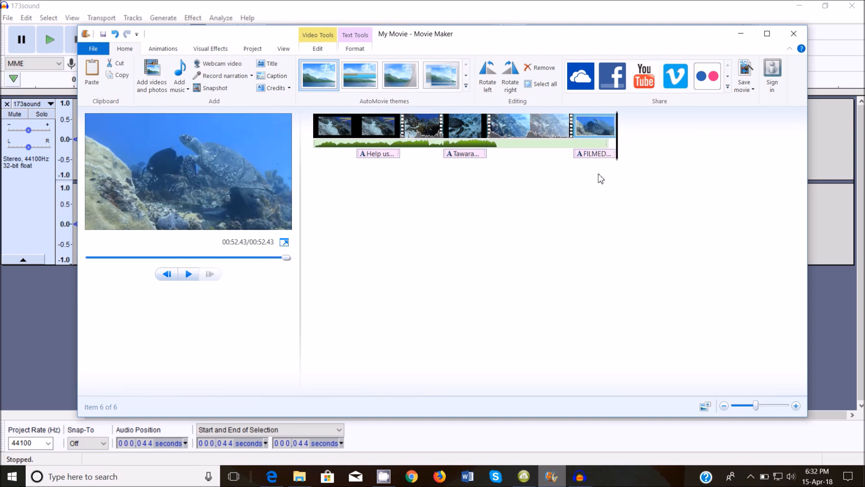
mouse_move(593, 154)
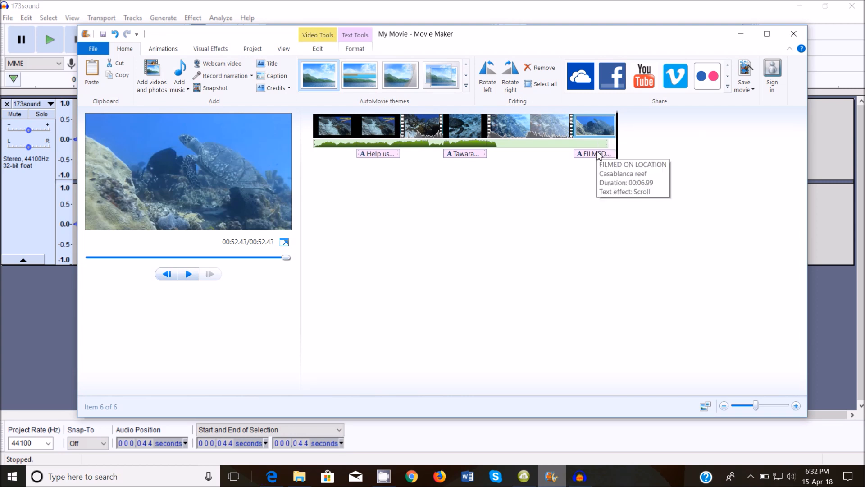
mouse_move(593, 146)
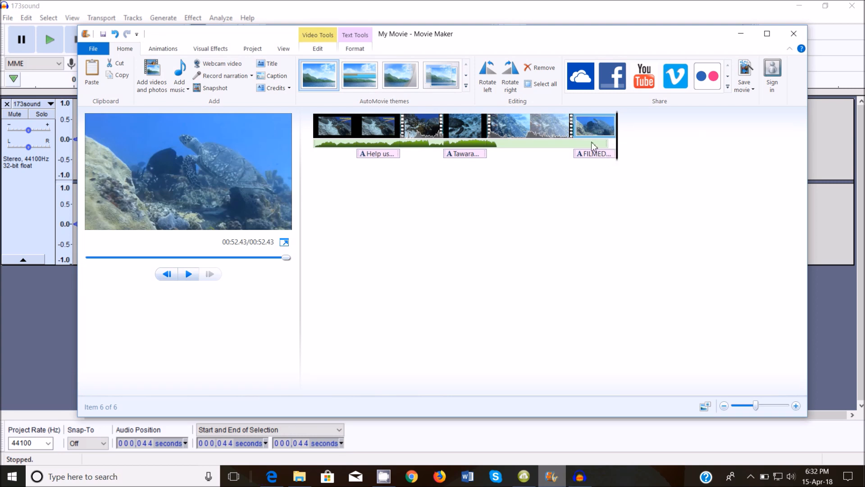
mouse_move(332, 144)
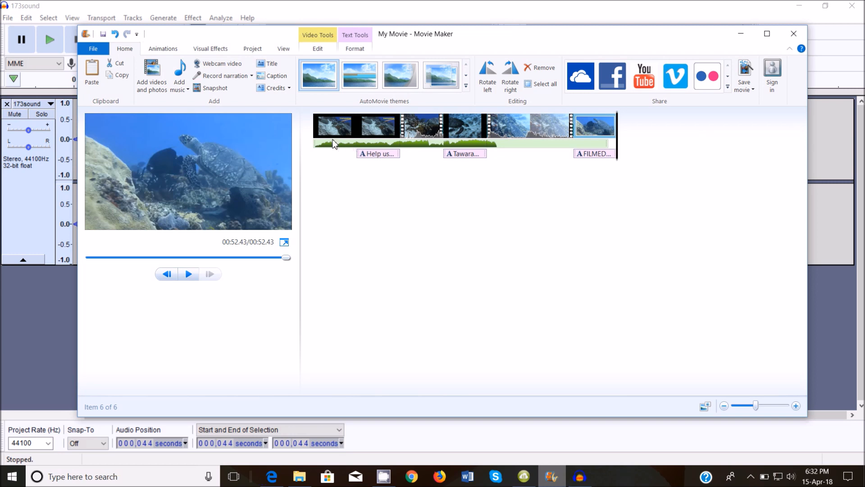
mouse_move(317, 146)
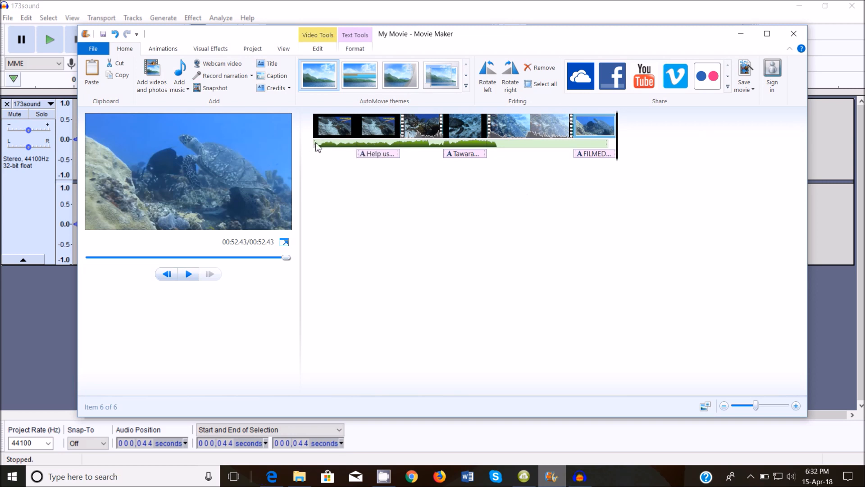
left_click(188, 274)
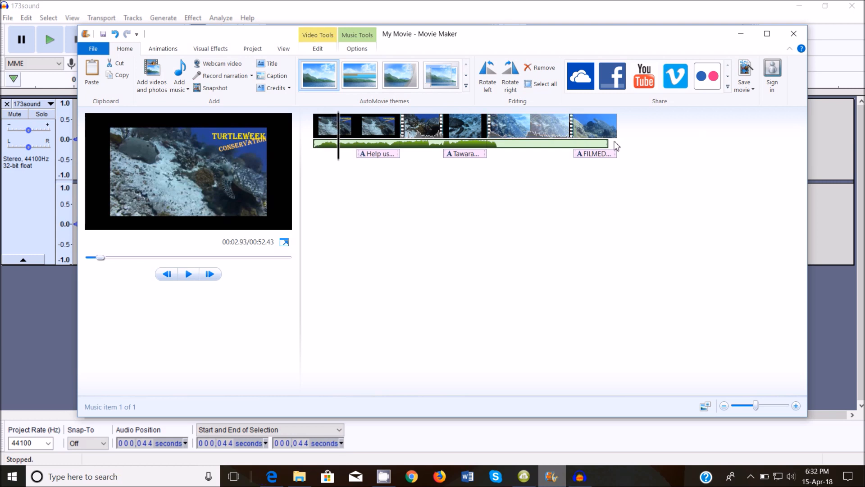
left_click(595, 125)
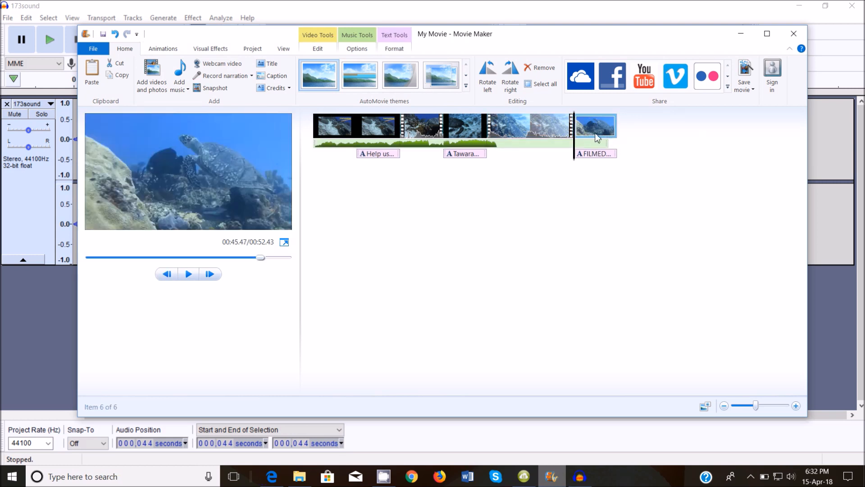
left_click(189, 274)
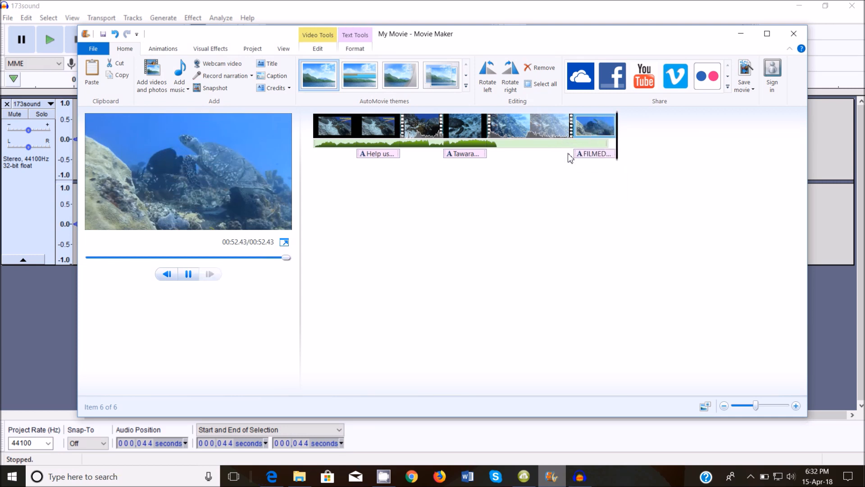
Stop movie playback and highlight exam task 11 in green
left_click(188, 275)
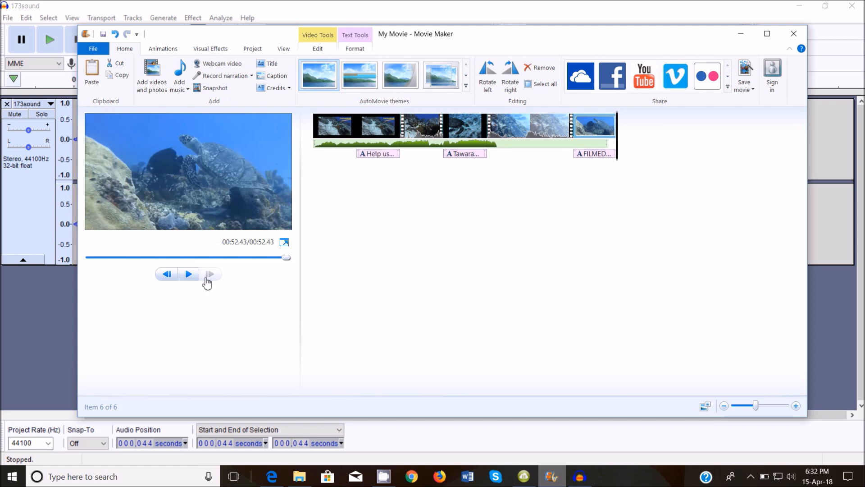
left_click(271, 477)
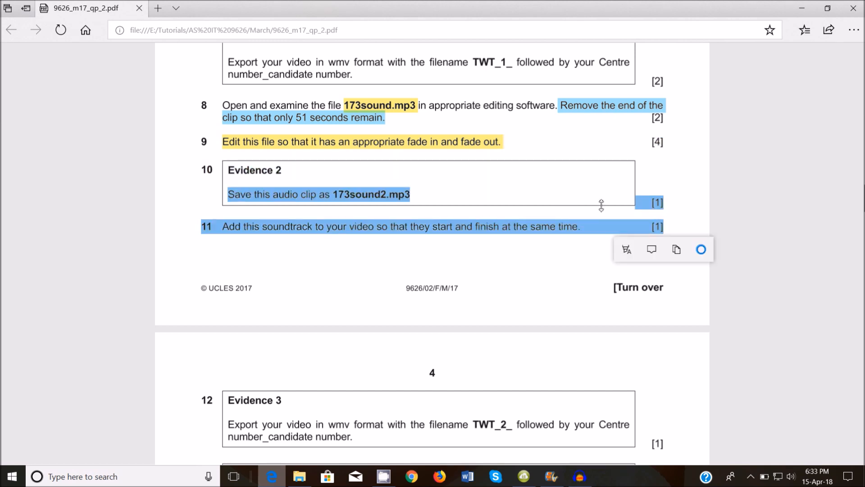
left_click(701, 248)
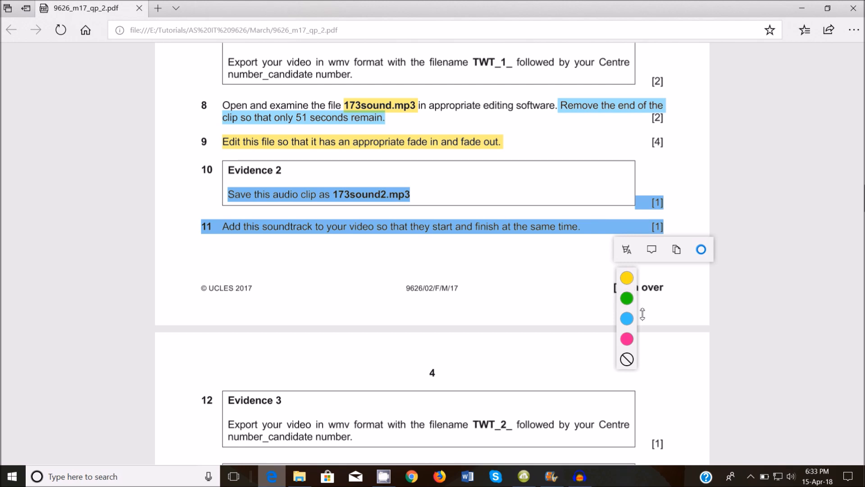
mouse_move(627, 298)
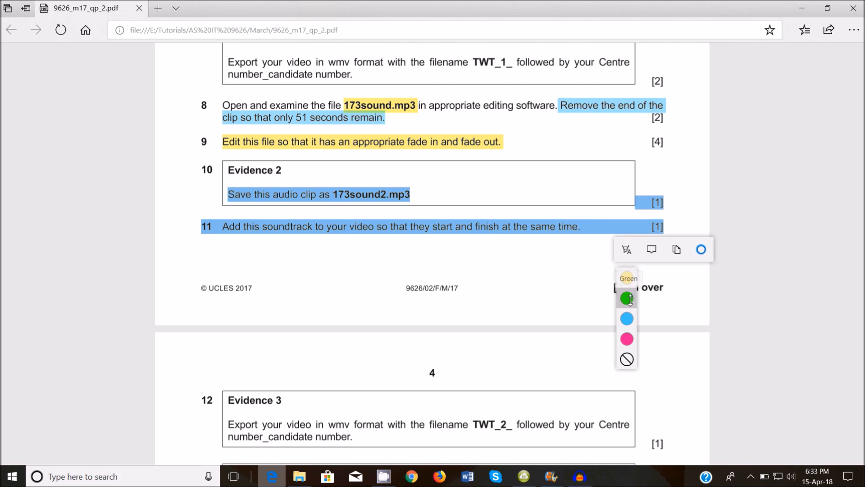
Scroll to task 12 and select 'wmv' and 'TWT_2', bringing up the filename's context menu
scroll("down", 3)
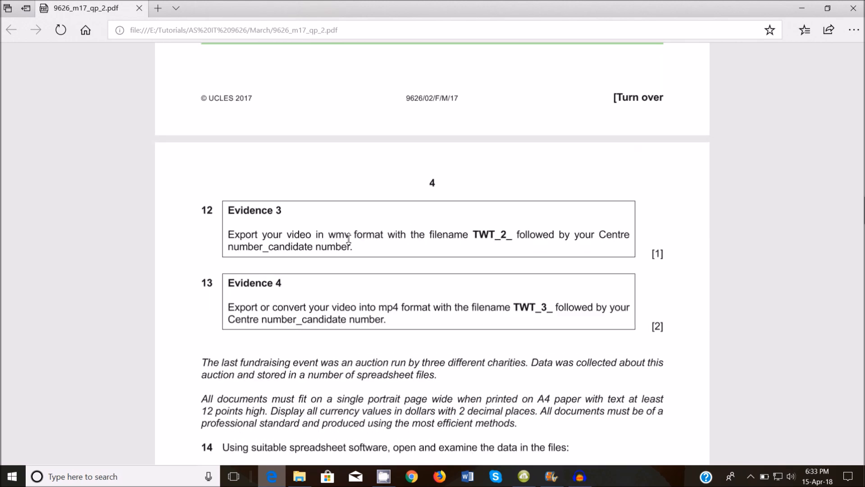
scroll("down", 3)
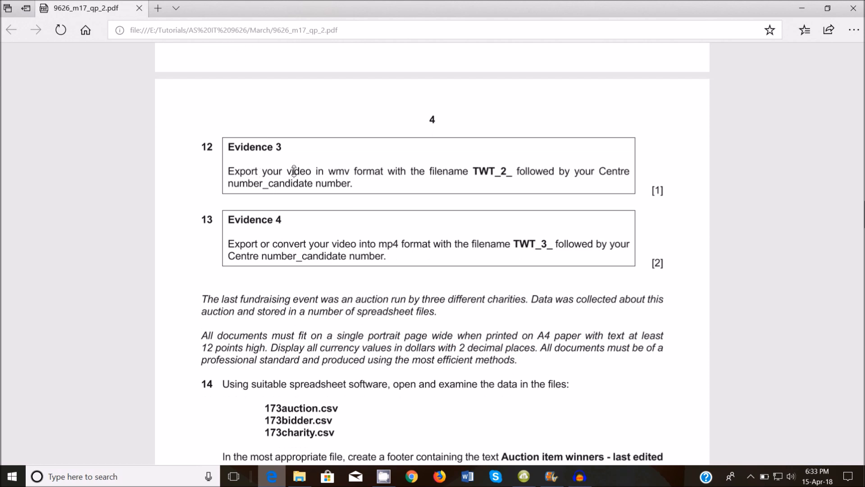
double_click(338, 172)
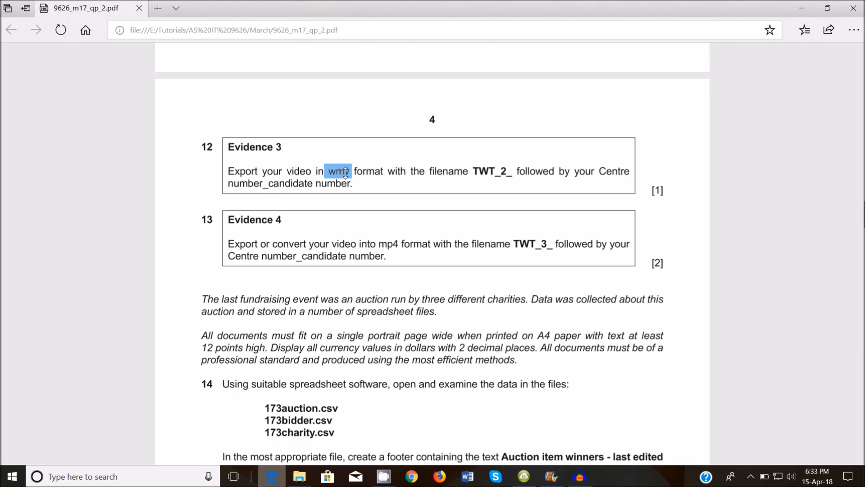
left_click(338, 171)
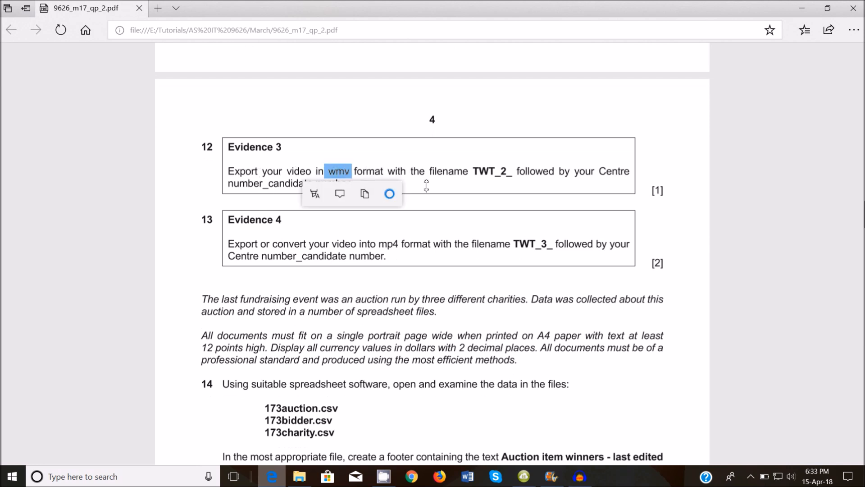
double_click(490, 171)
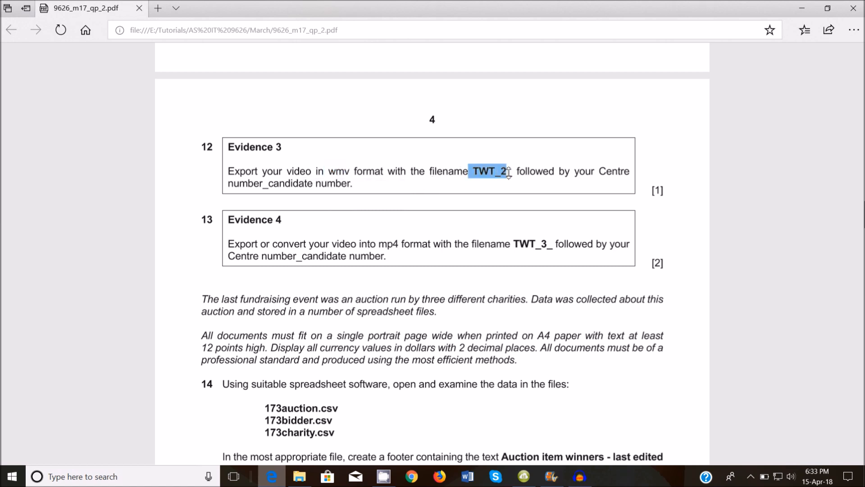
left_click(490, 171)
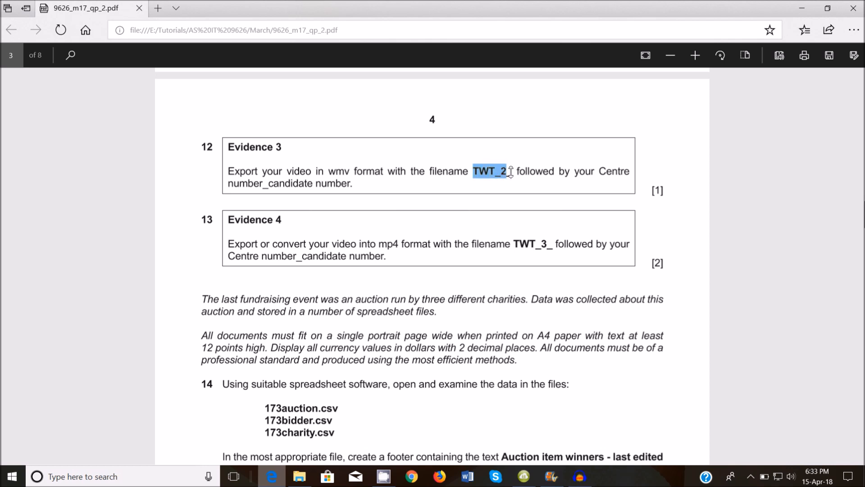
right_click(490, 171)
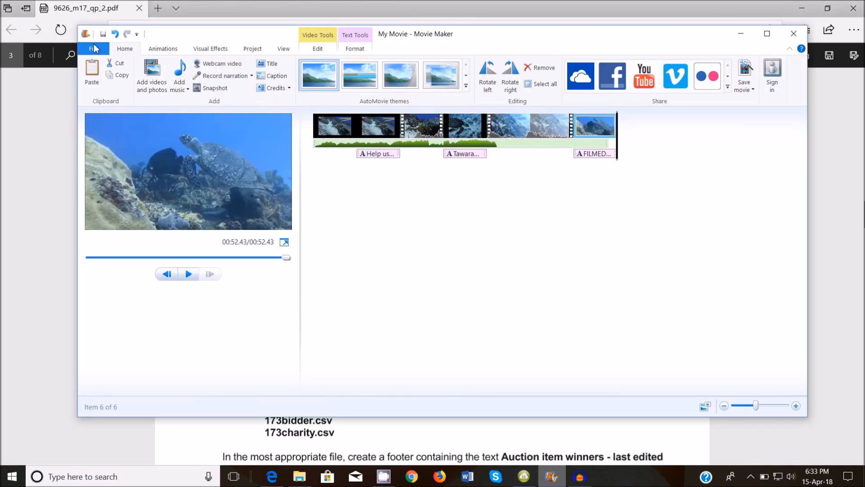
Save the movie as a WMV file named TWT_2_ZM556_0001
left_click(93, 49)
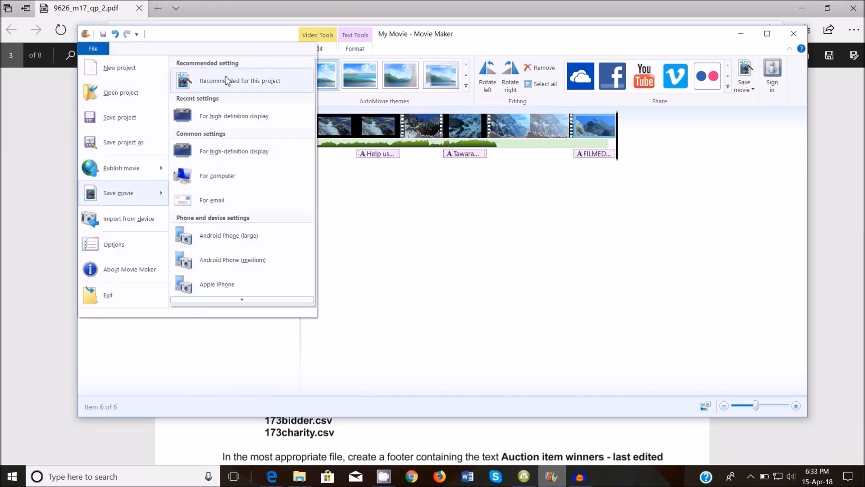
left_click(239, 81)
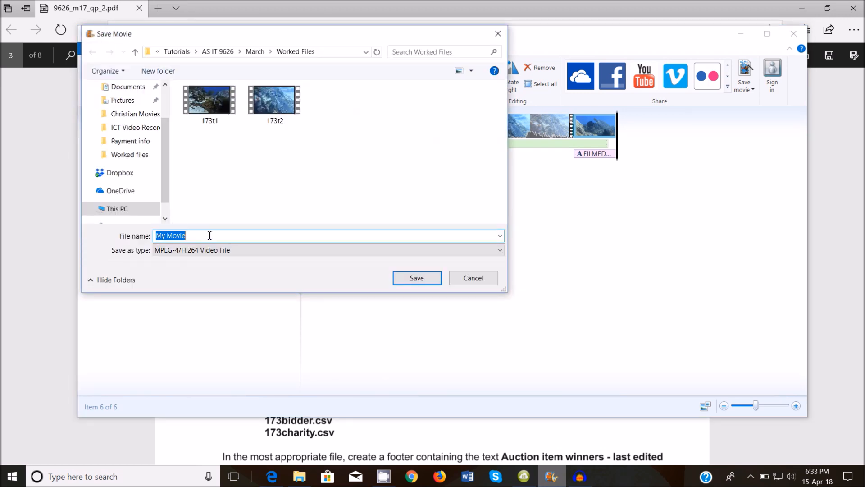
left_click(328, 249)
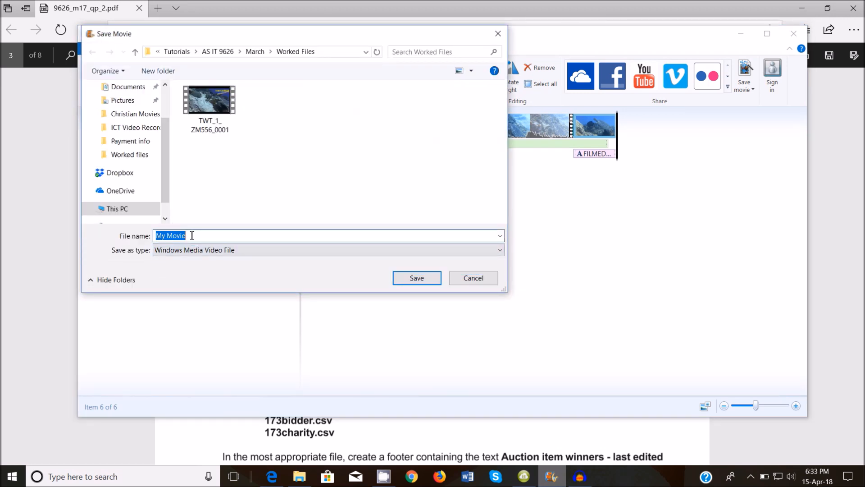
type("TWT_2")
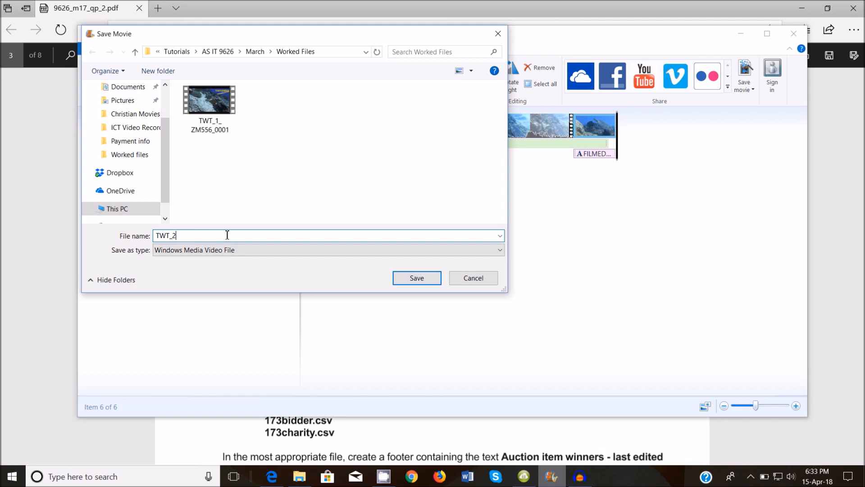
type("_Z")
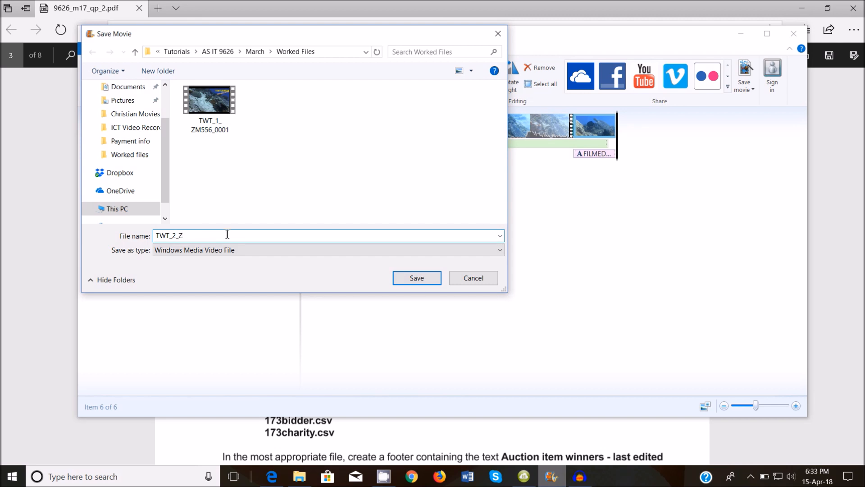
type("M556")
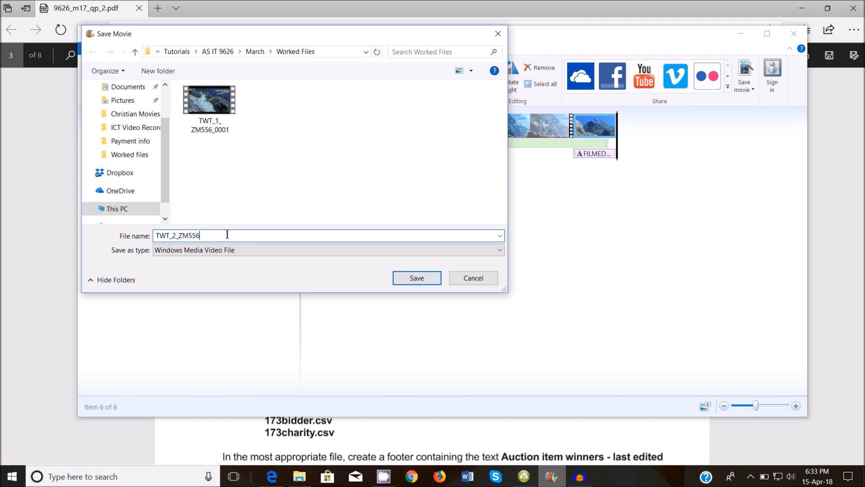
type("_0001")
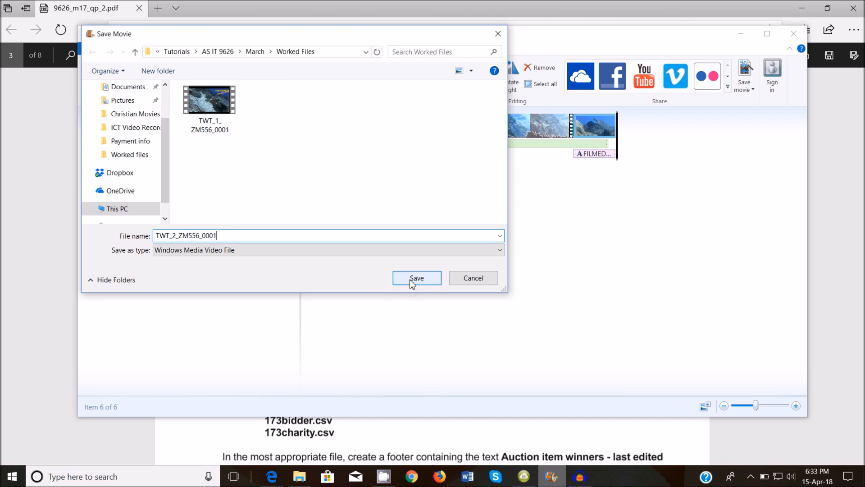
left_click(416, 278)
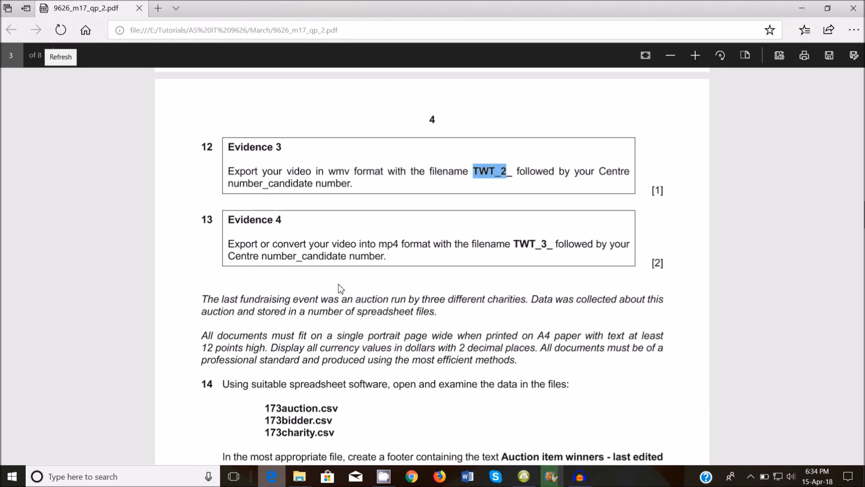
mouse_move(262, 251)
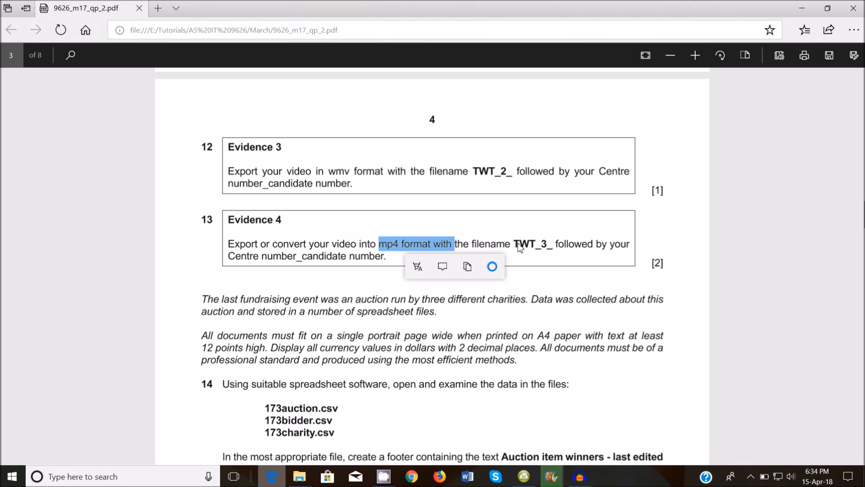
mouse_move(393, 258)
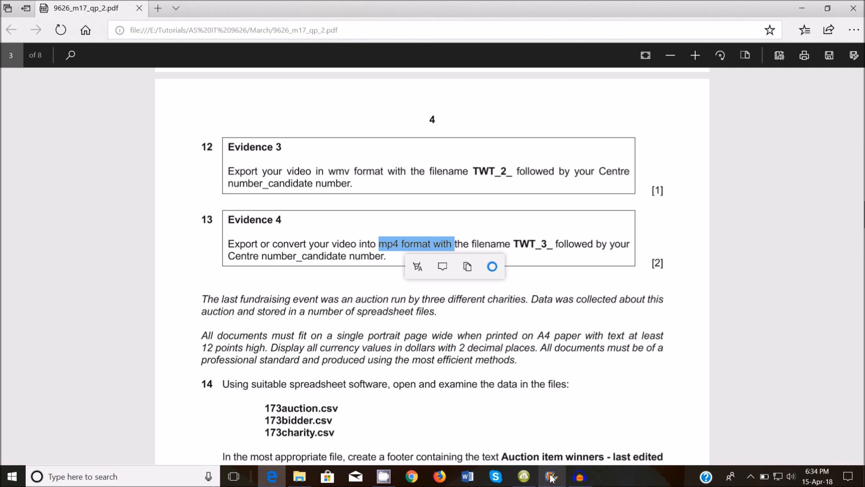
Close the previous export notice and save the movie as MP4 named TWT_3_ZM556_0001
left_click(550, 476)
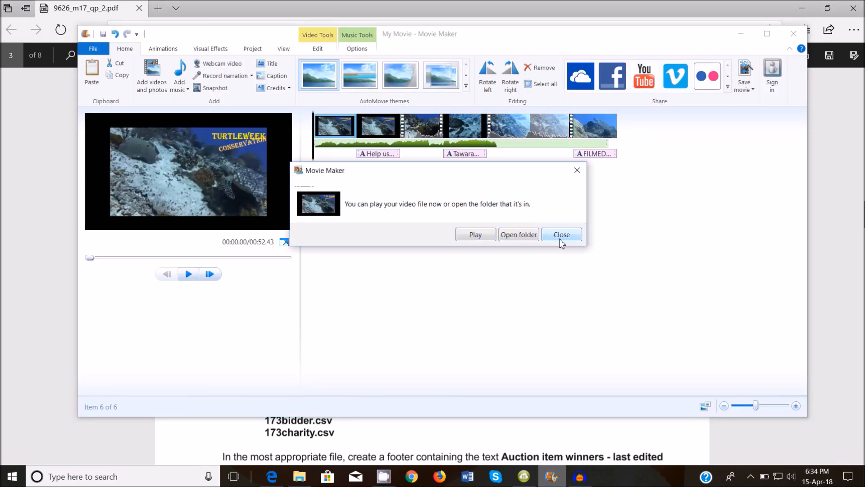
left_click(93, 48)
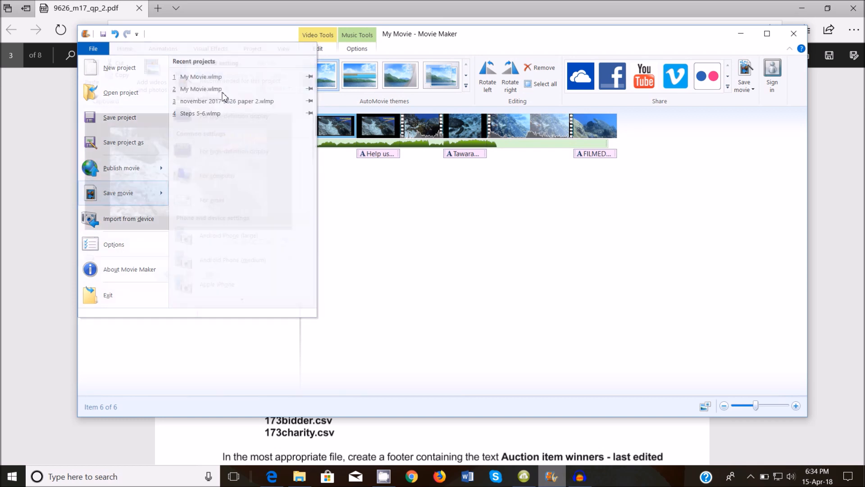
left_click(118, 193)
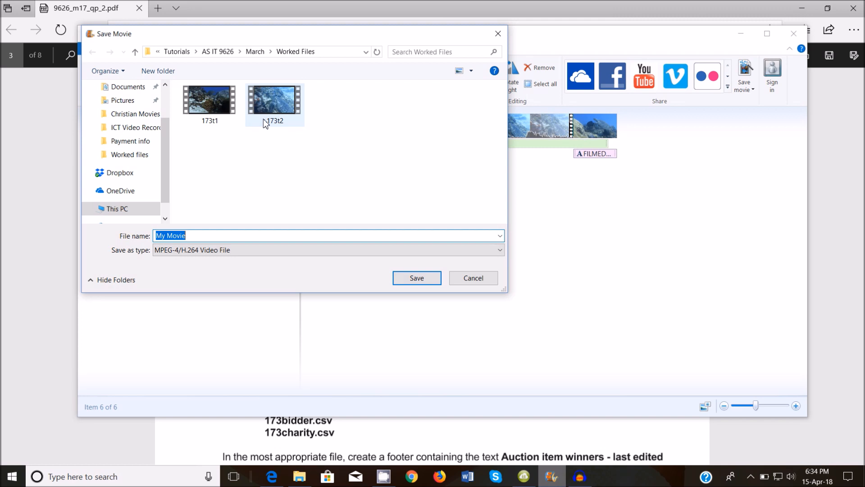
left_click(199, 236)
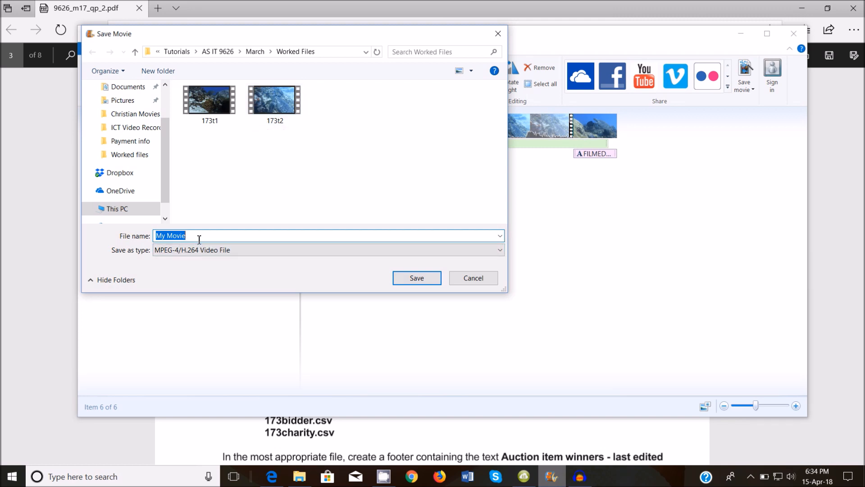
type("TWT_3")
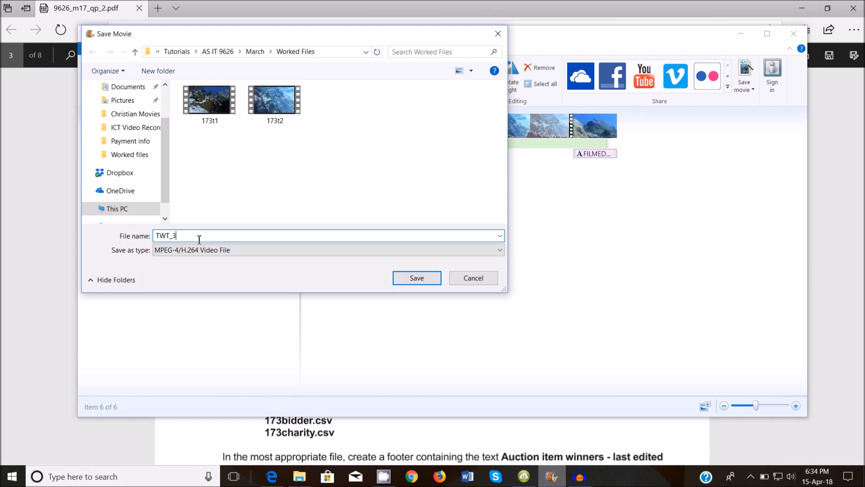
type("ZM")
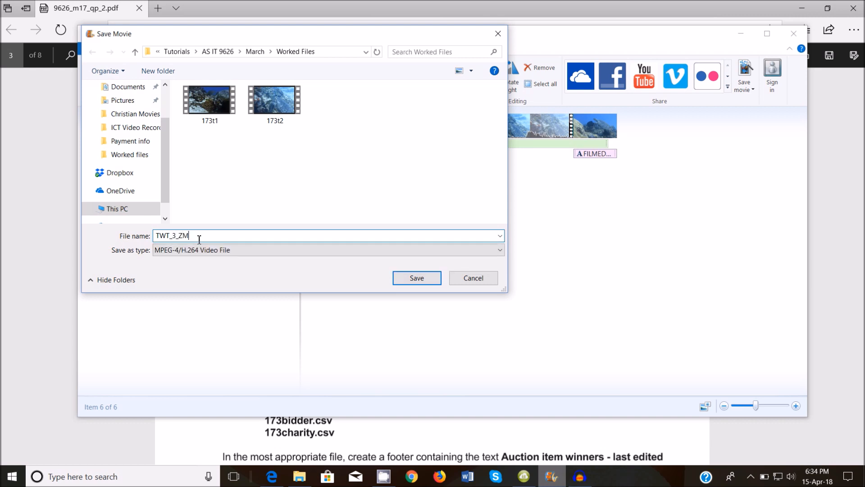
type("556")
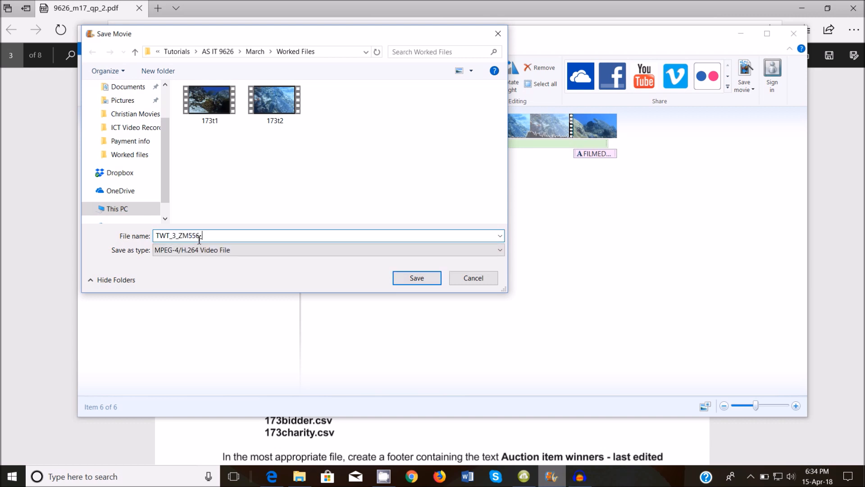
type("_0001")
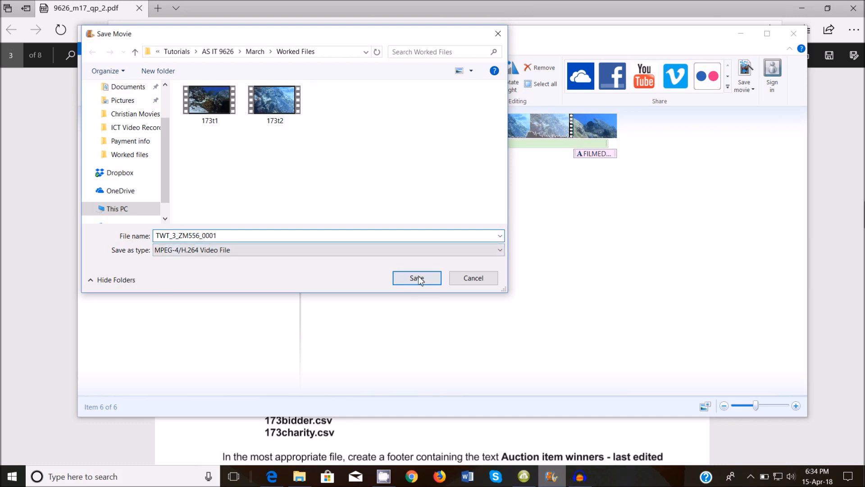
left_click(417, 277)
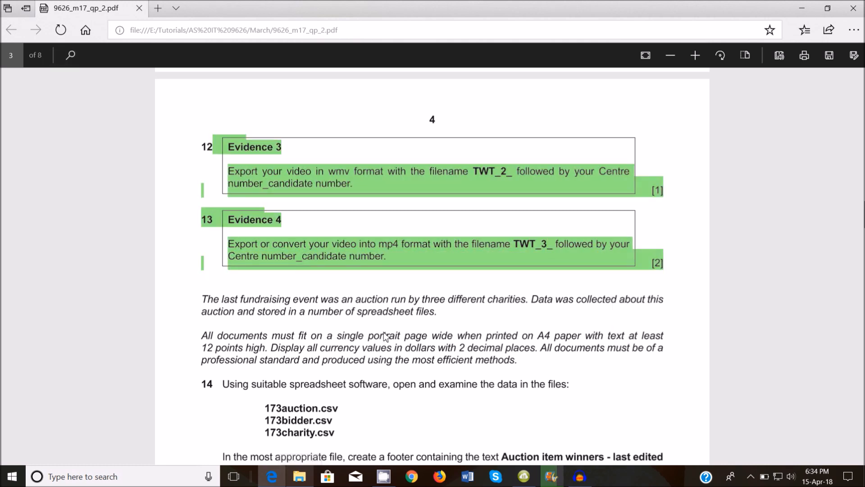
scroll("down", 3)
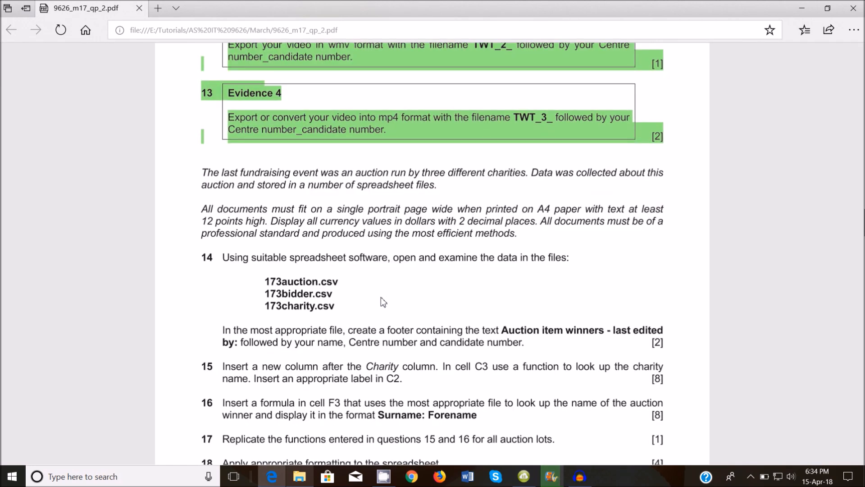
scroll("up", 3)
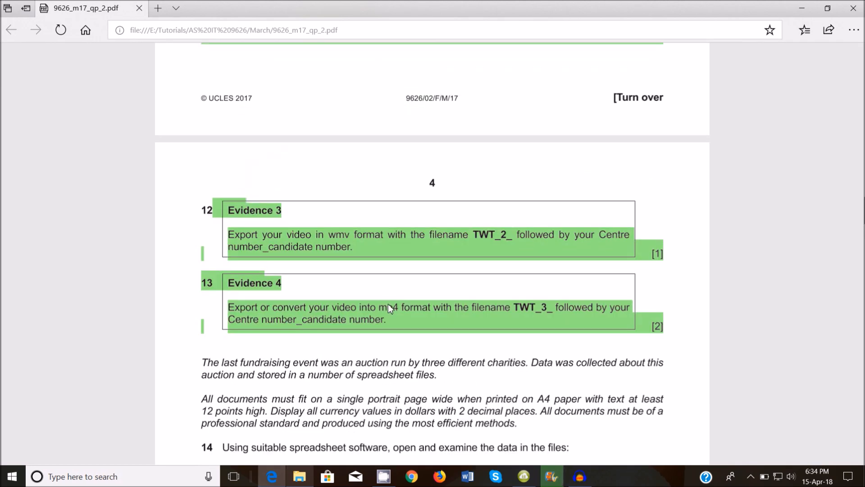
mouse_move(546, 435)
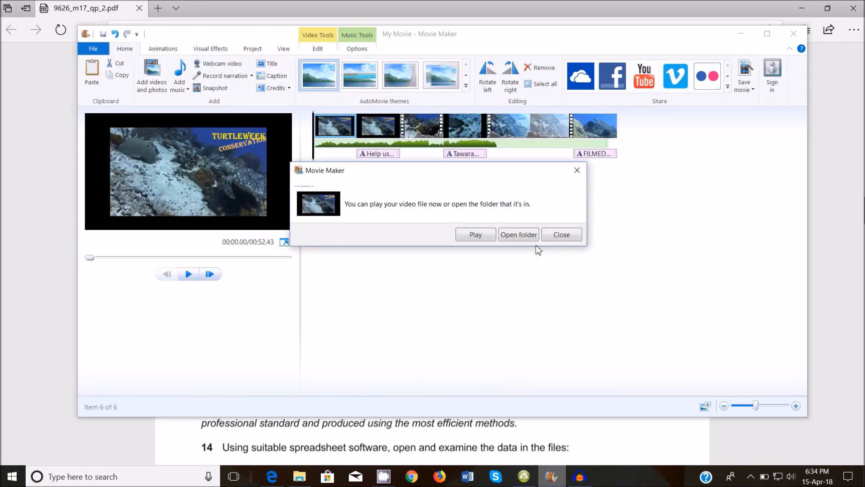
Close the 'You can play your video file now' notice for the TWT_3_ZM556_0001 export
left_click(561, 234)
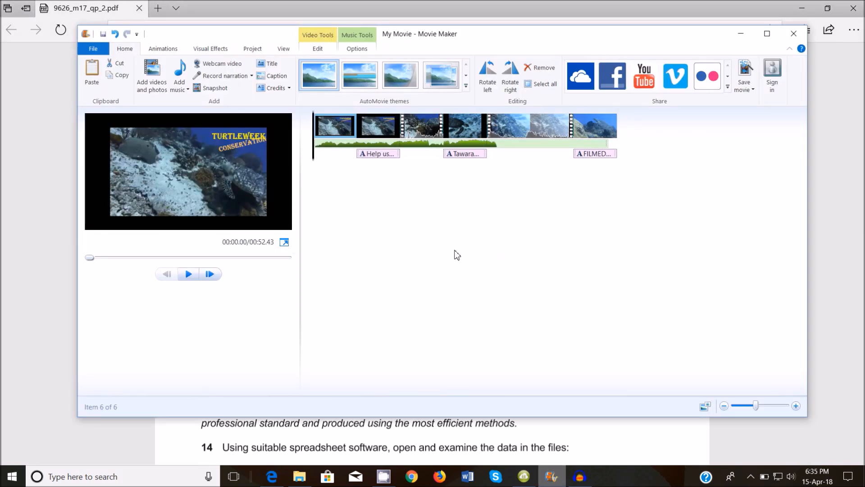
mouse_move(455, 239)
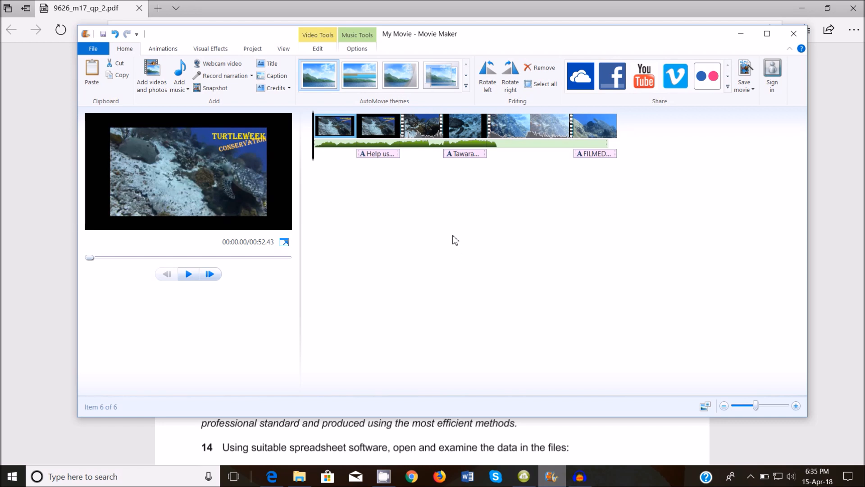
mouse_move(379, 268)
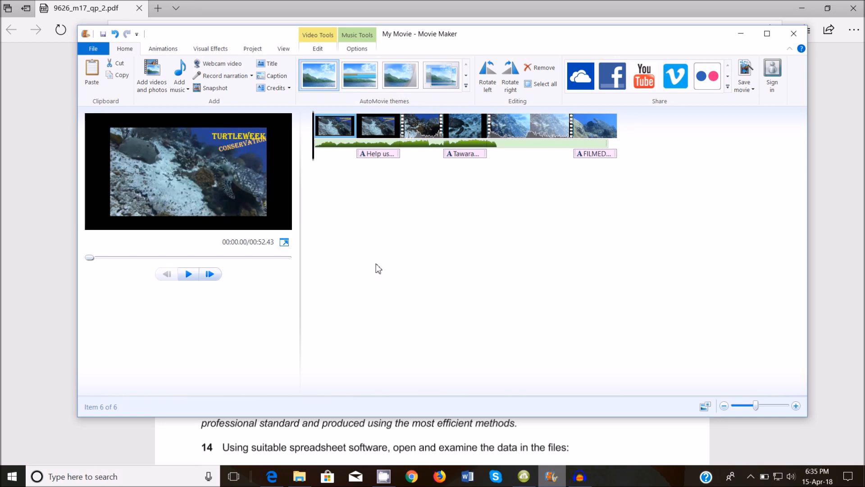
mouse_move(402, 269)
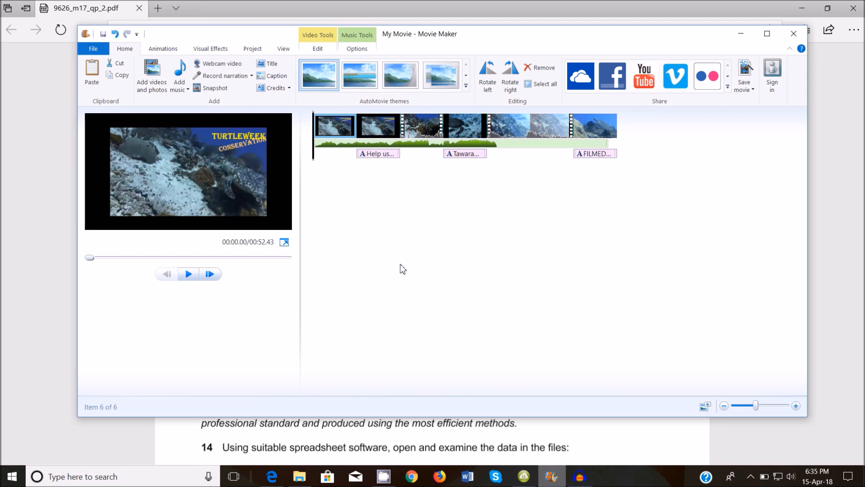
mouse_move(405, 271)
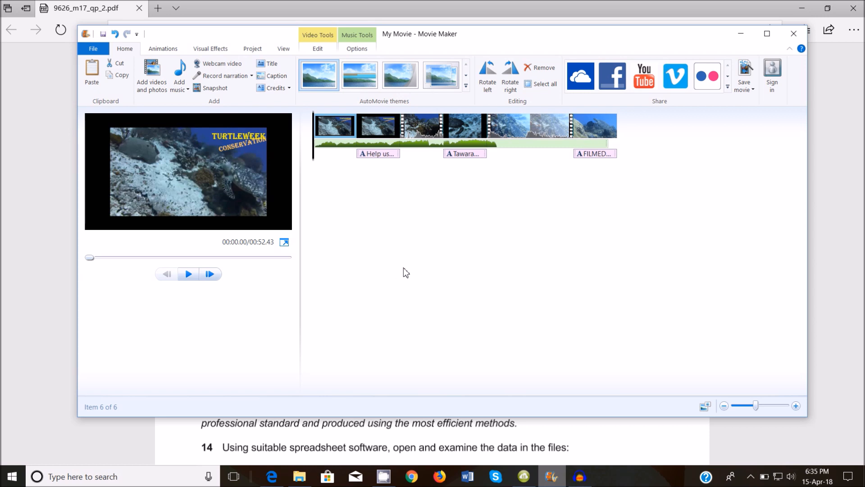
left_click(187, 274)
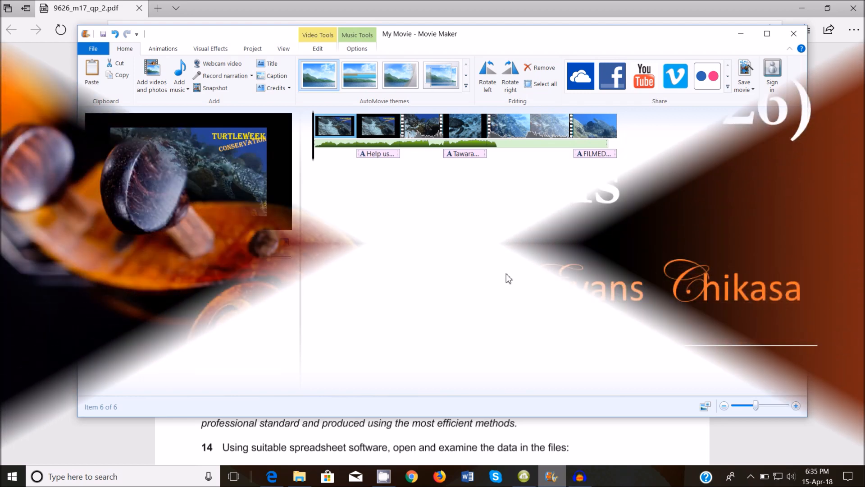